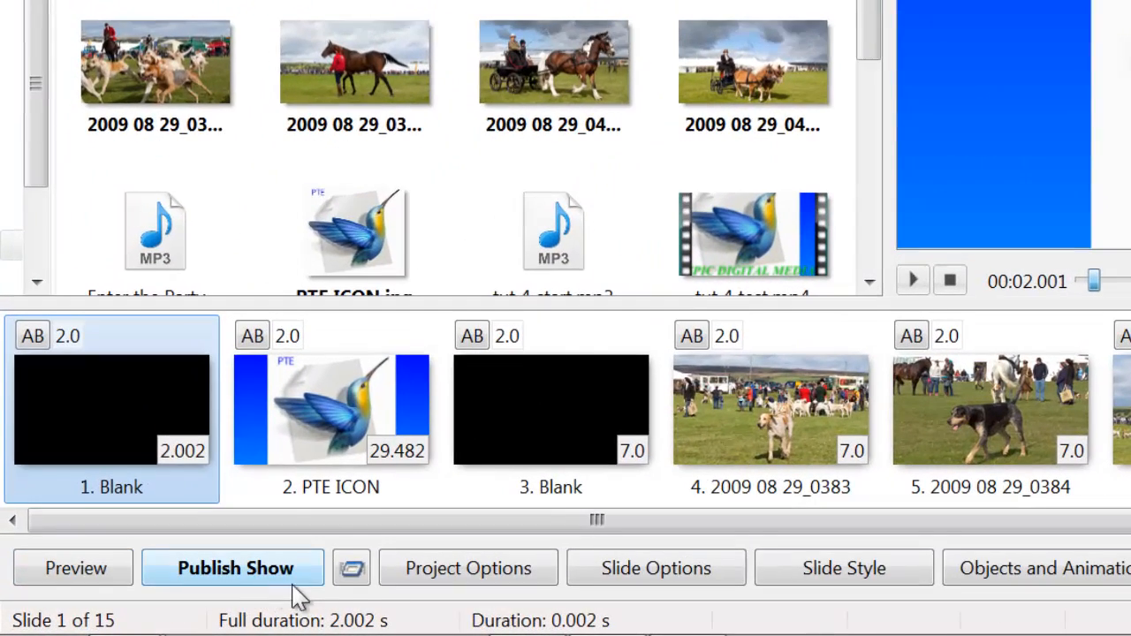
mouse_move(352, 568)
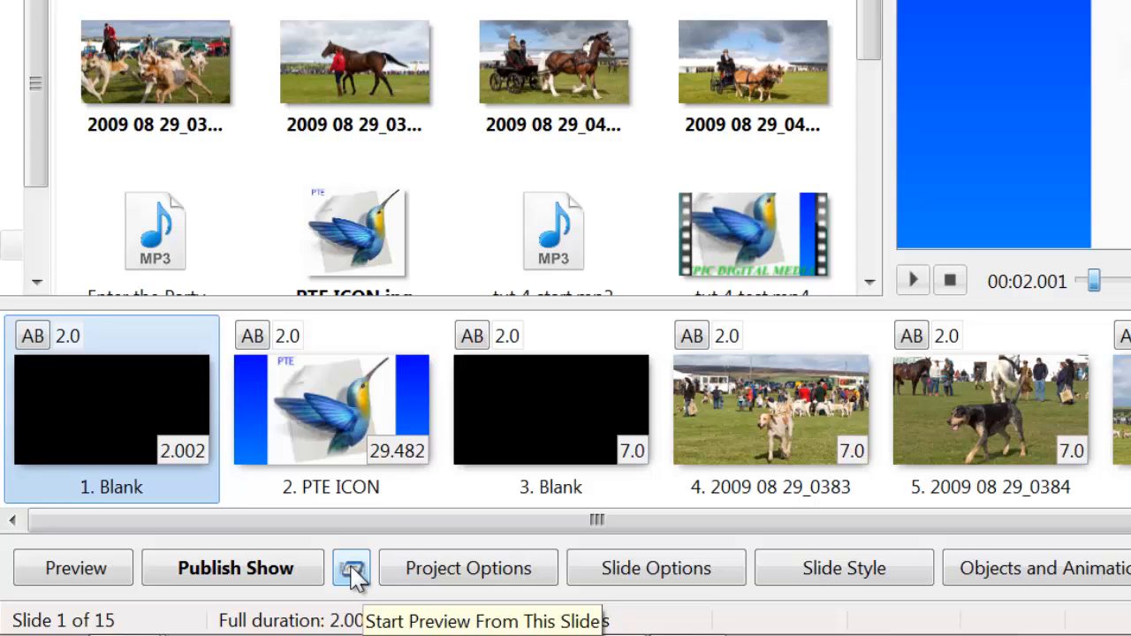
mouse_move(763, 415)
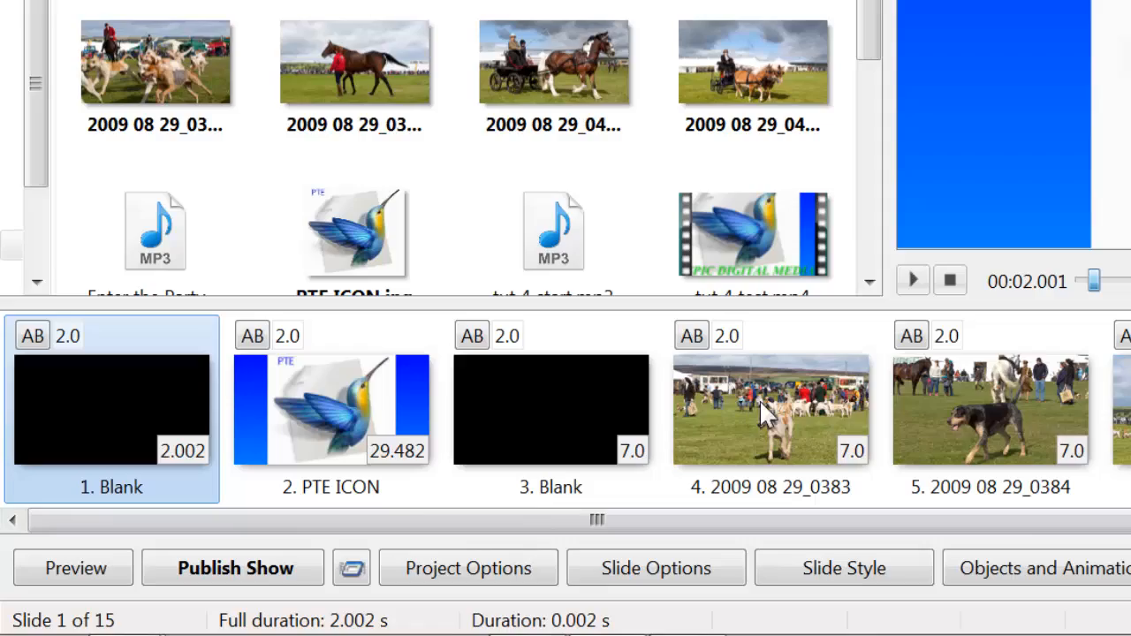
Show slide 6, 2009 08 29_0388, in the preview pane
click(908, 467)
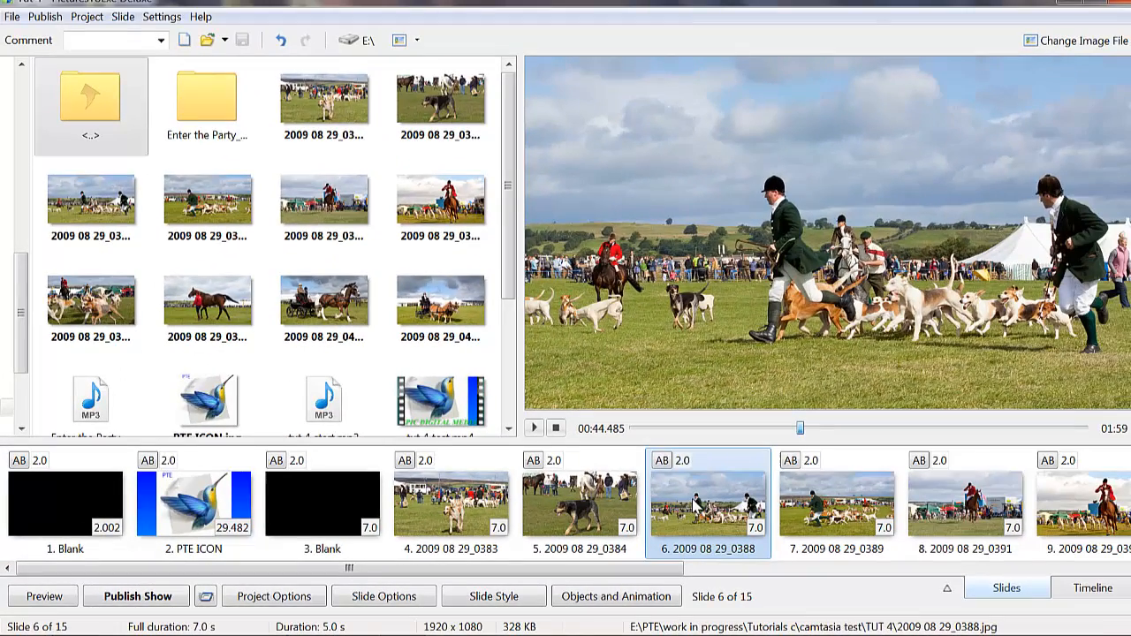
mouse_move(710, 503)
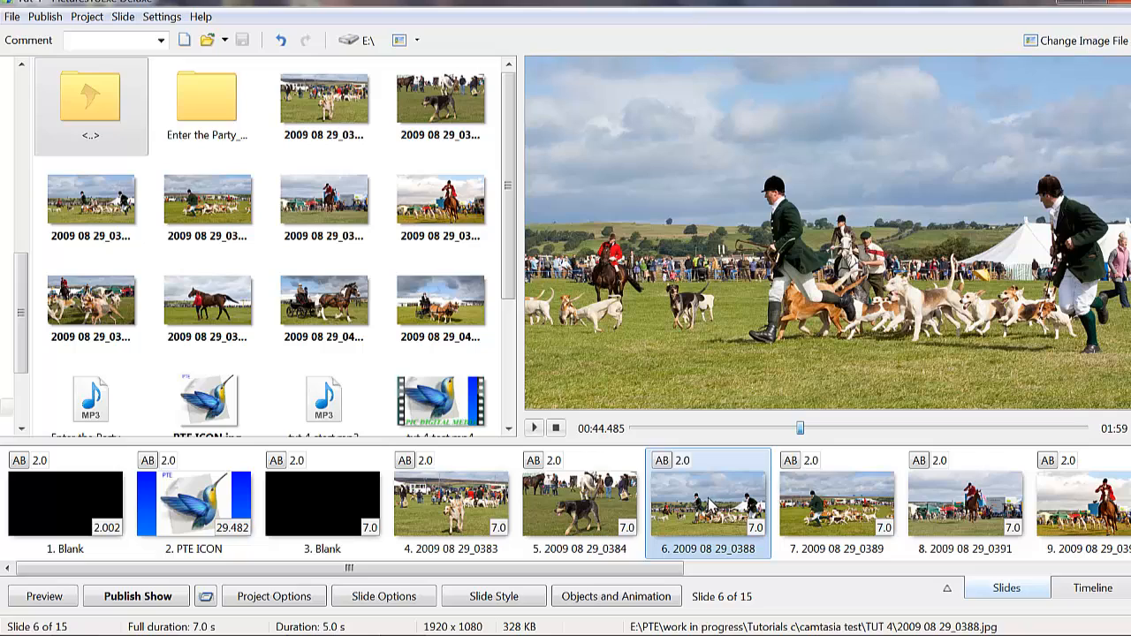
mouse_move(204, 595)
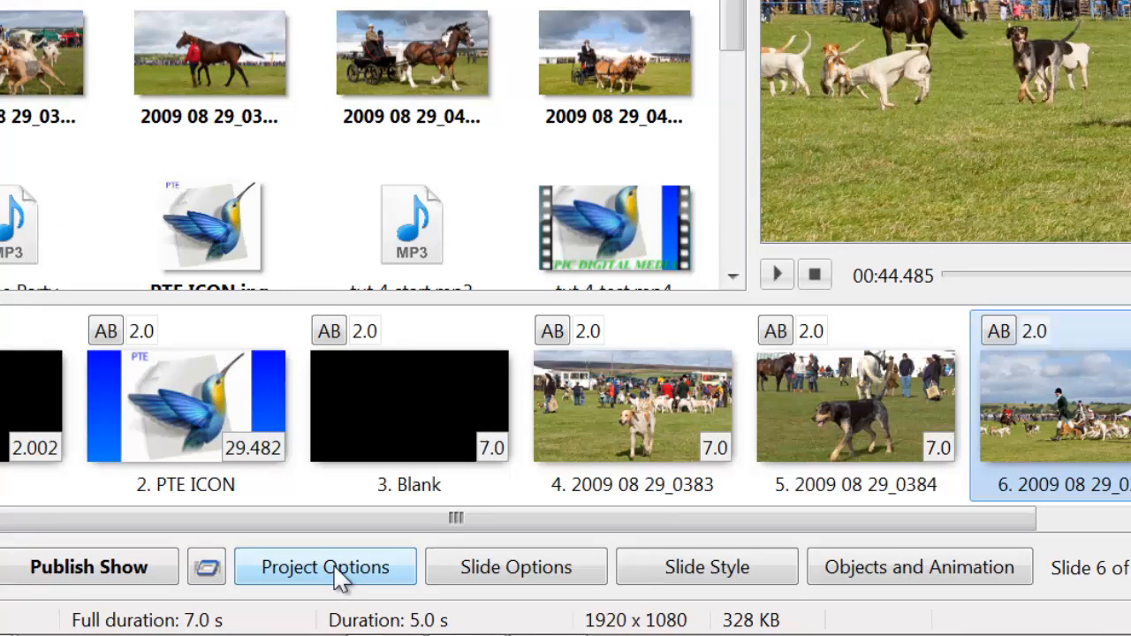
click(325, 566)
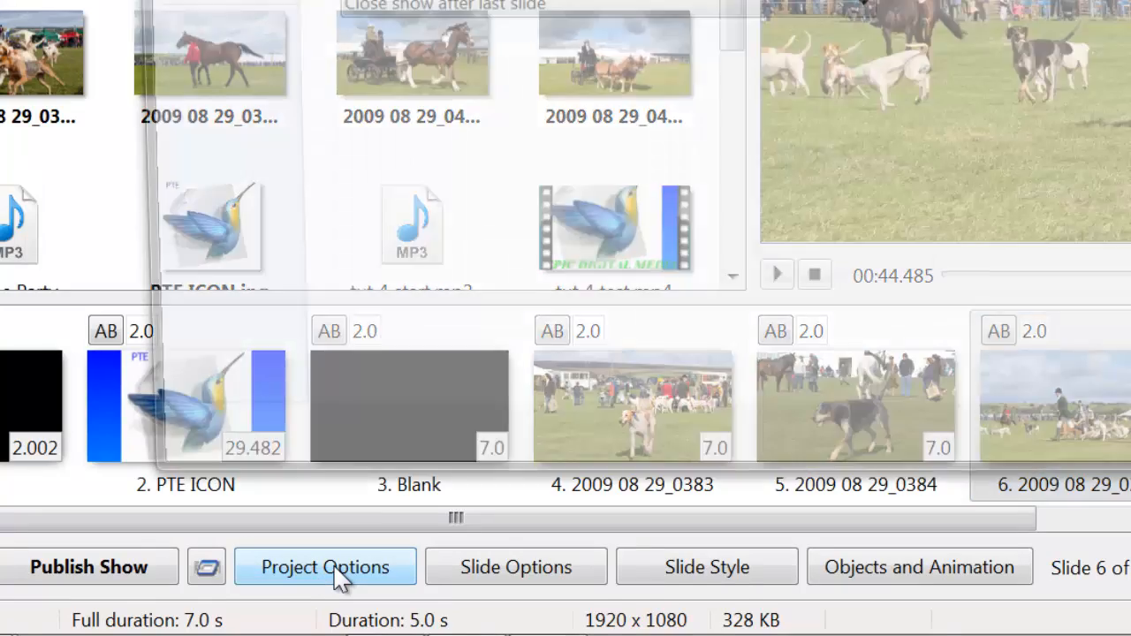
click(325, 566)
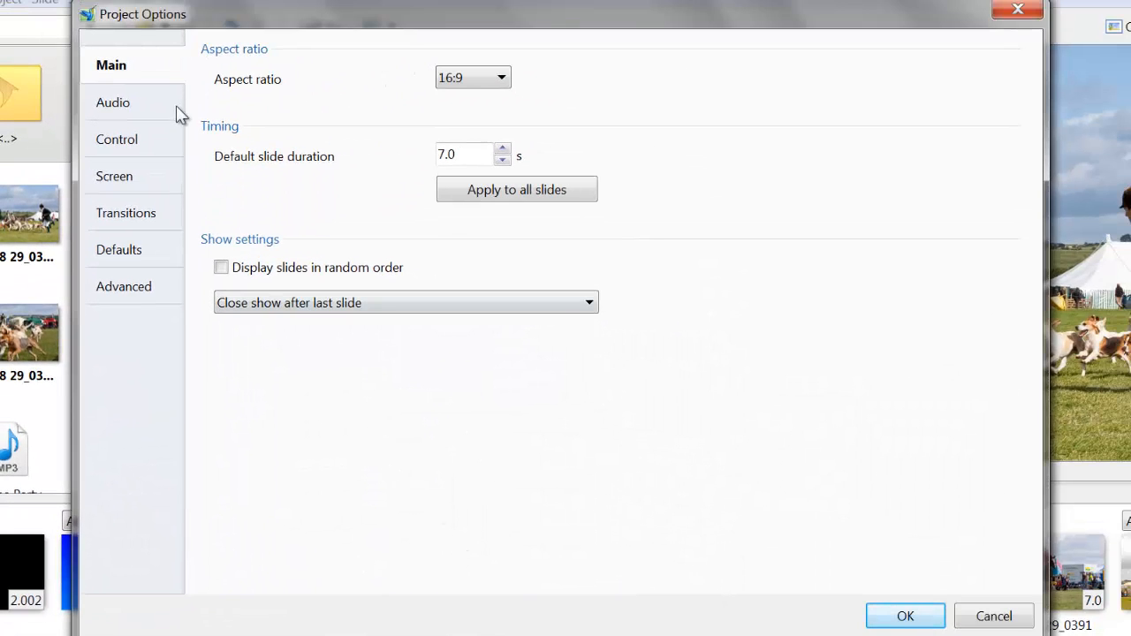
mouse_move(106, 300)
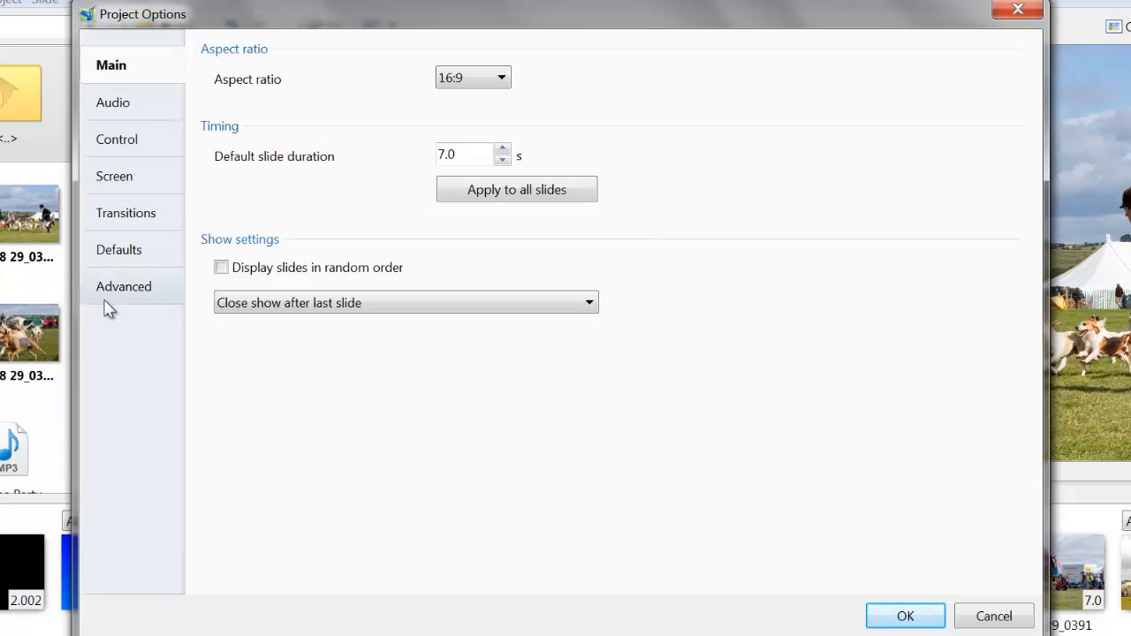
mouse_move(134, 209)
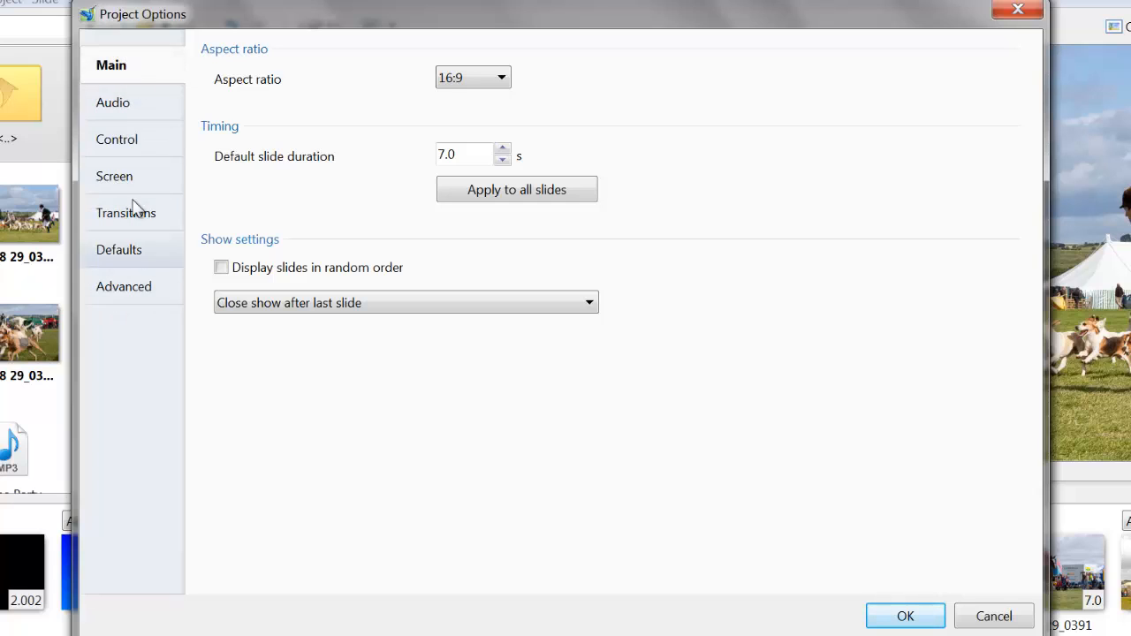
mouse_move(227, 425)
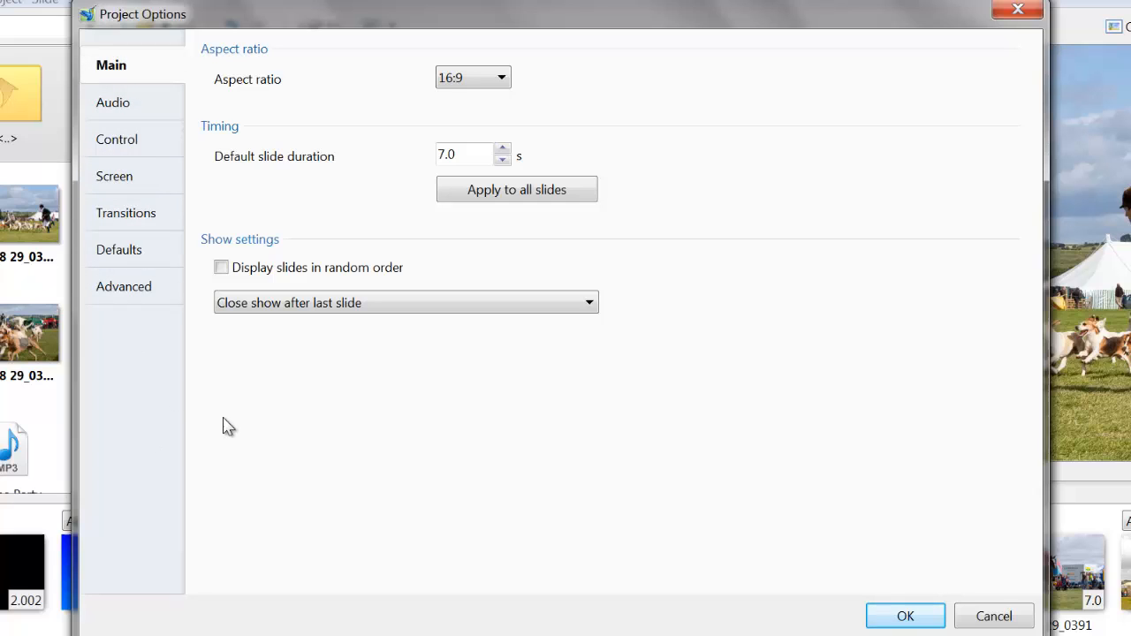
mouse_move(904, 615)
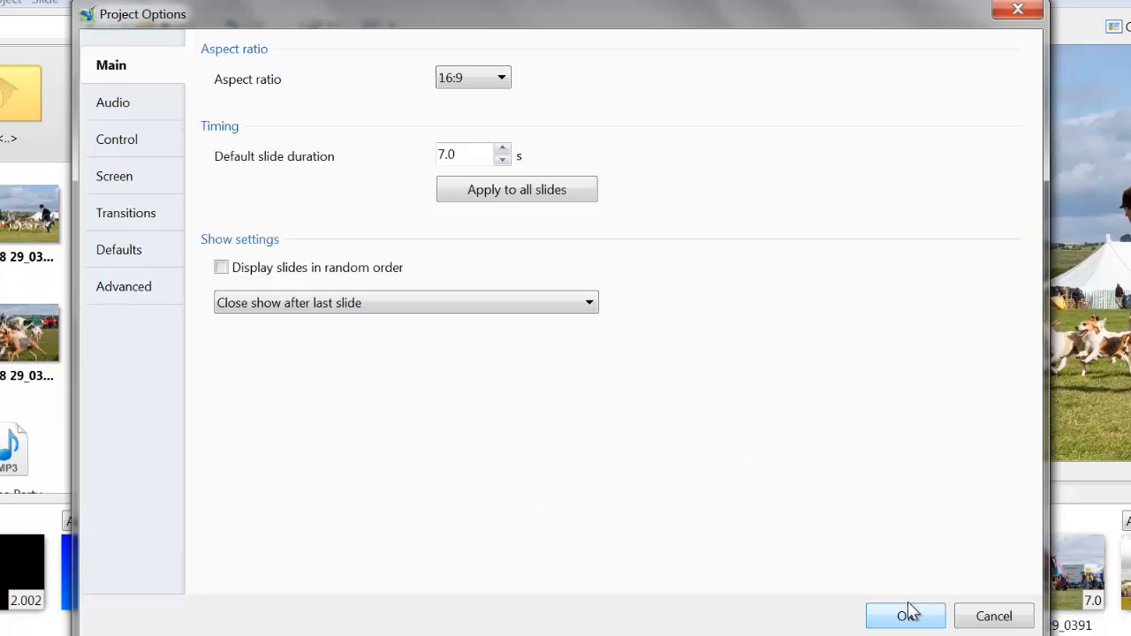
click(905, 615)
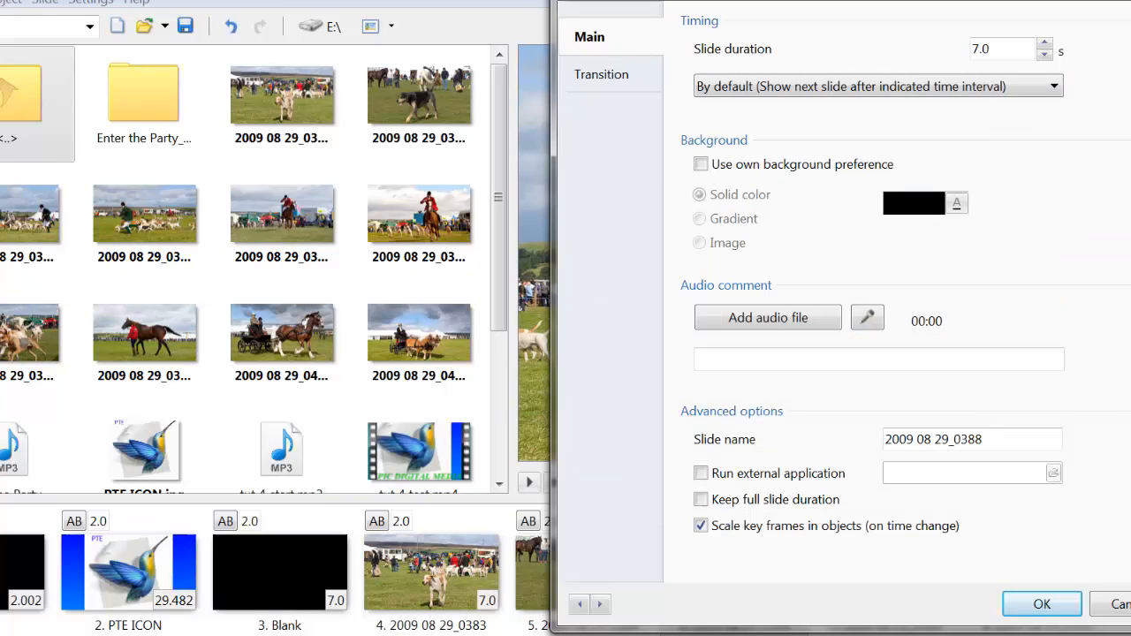
mouse_move(732, 46)
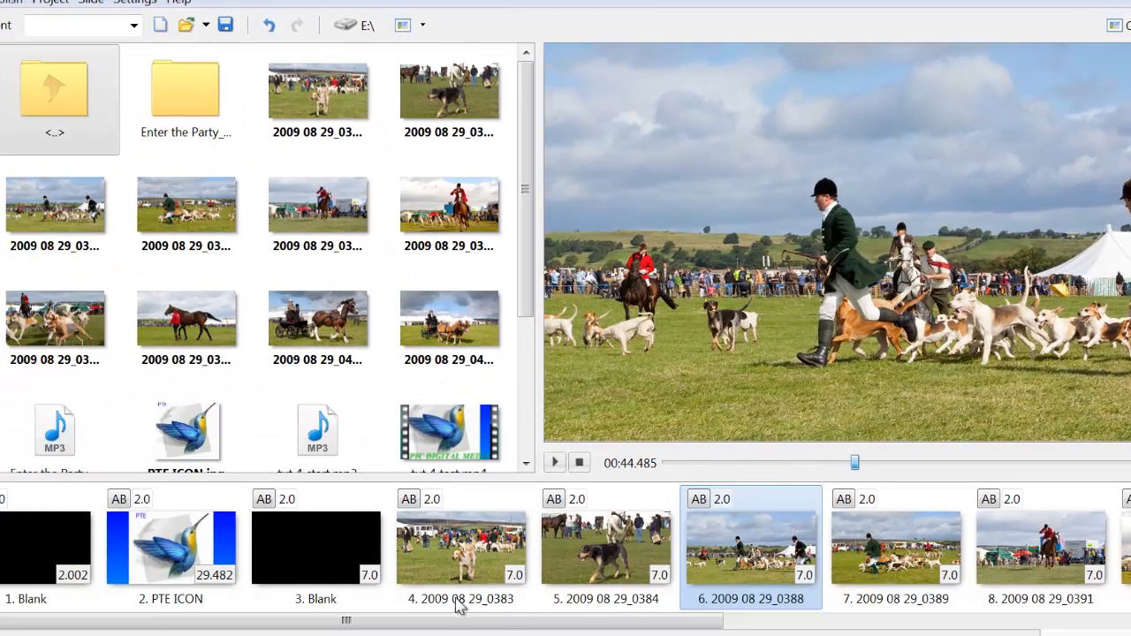
Set slide 4 (2009 08 29_0383) to a 14.0 s duration in Slide Options and confirm
click(459, 546)
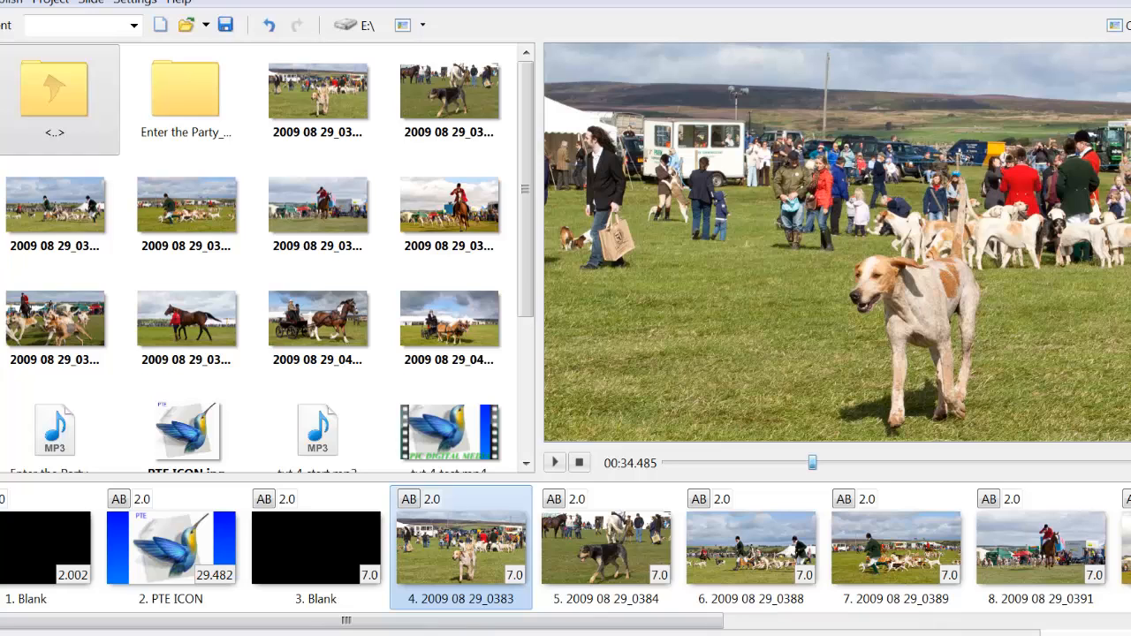
double_click(461, 544)
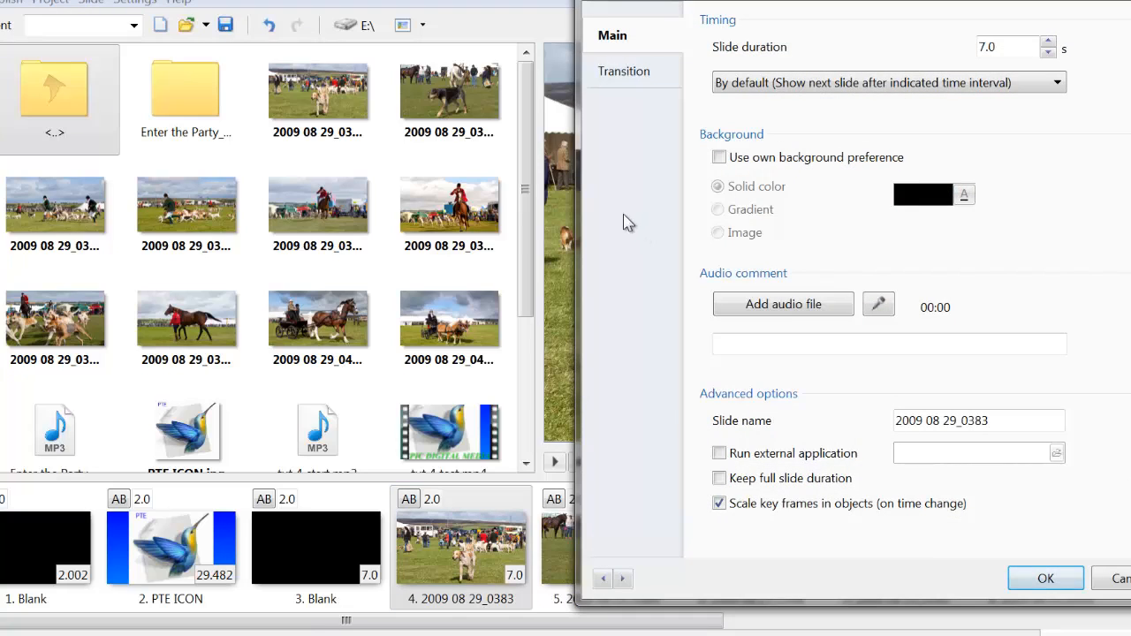
click(1049, 43)
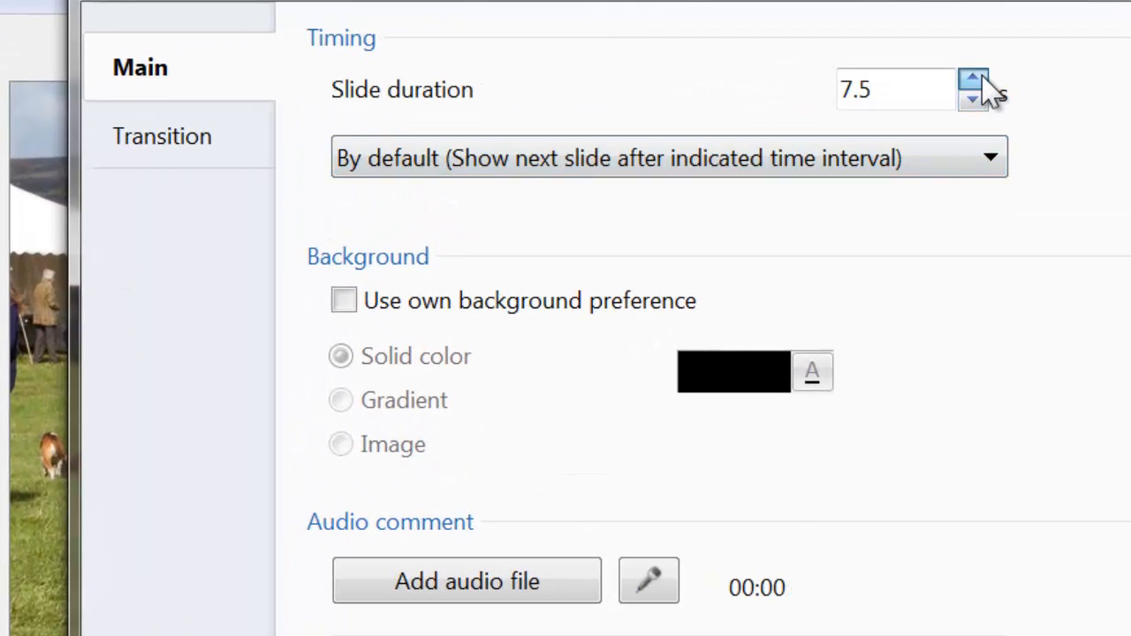
click(972, 78)
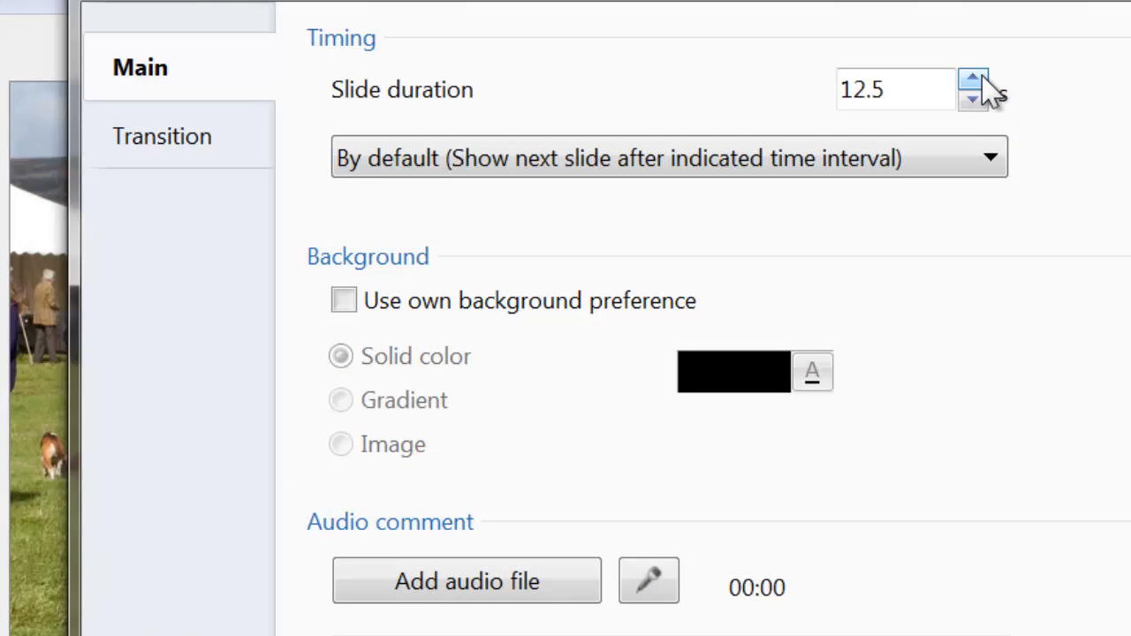
click(972, 72)
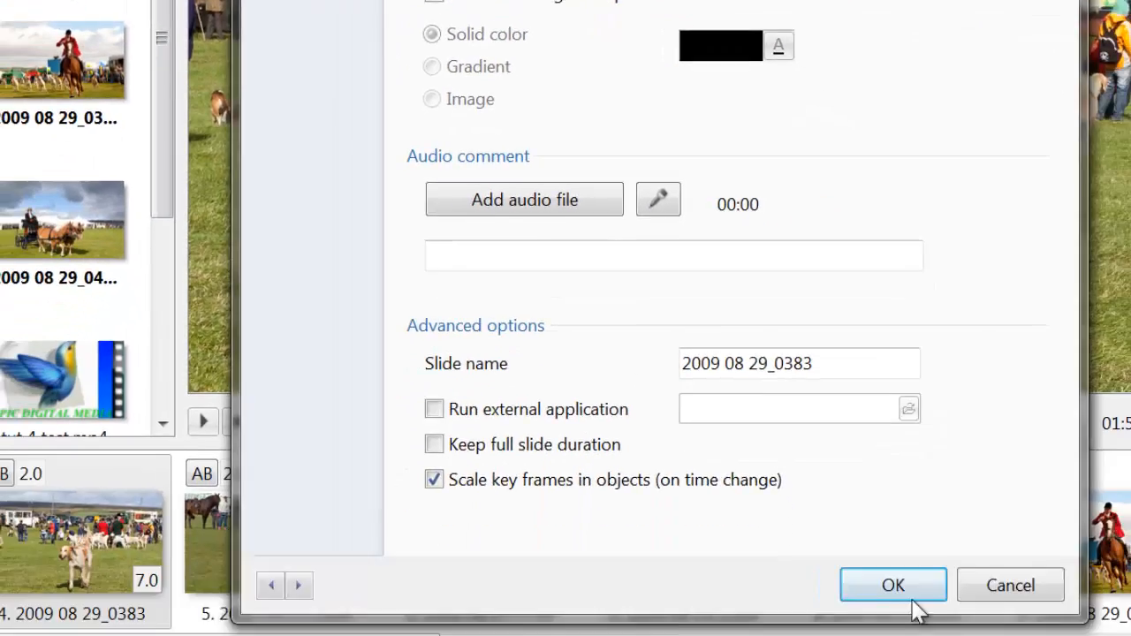
click(892, 585)
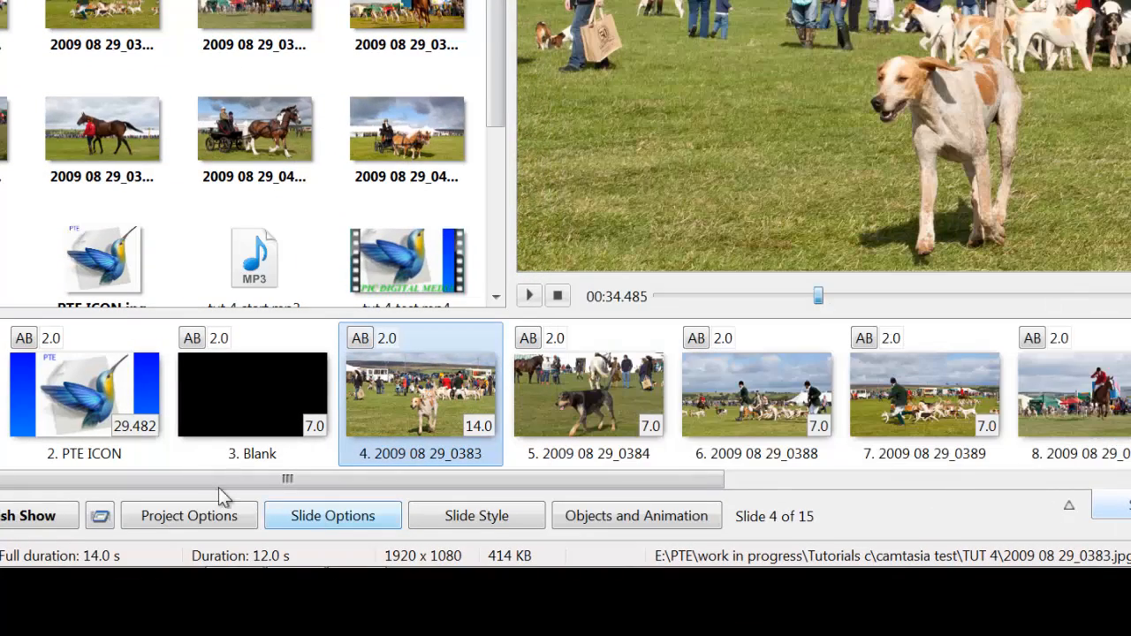
mouse_move(286, 404)
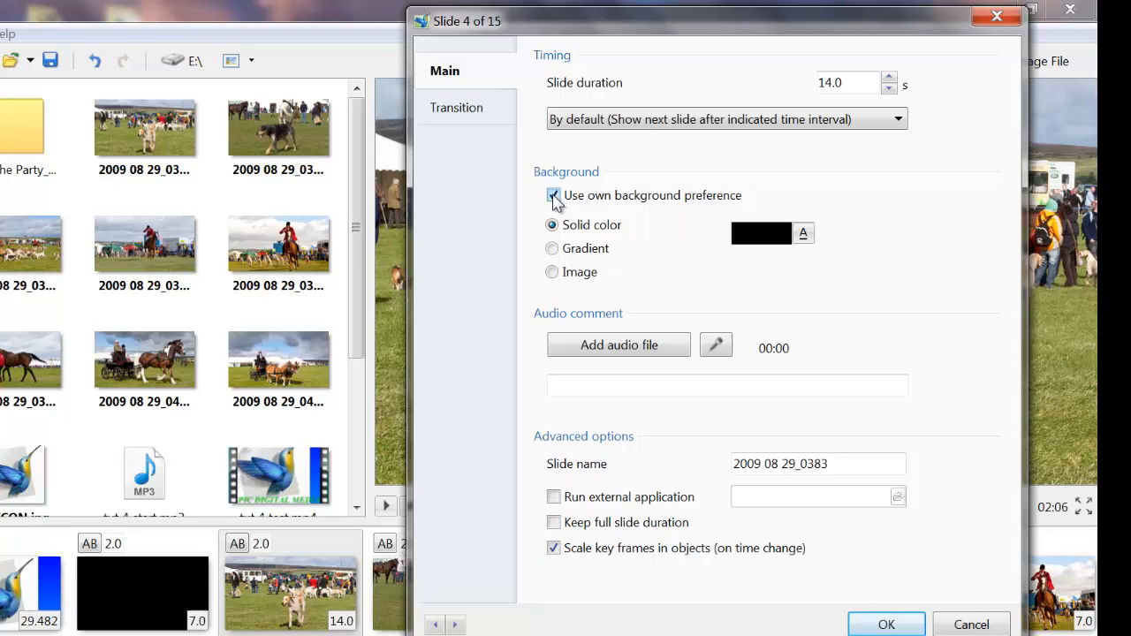
Enable slide 4's own background preference and keep it as a solid colour
click(553, 194)
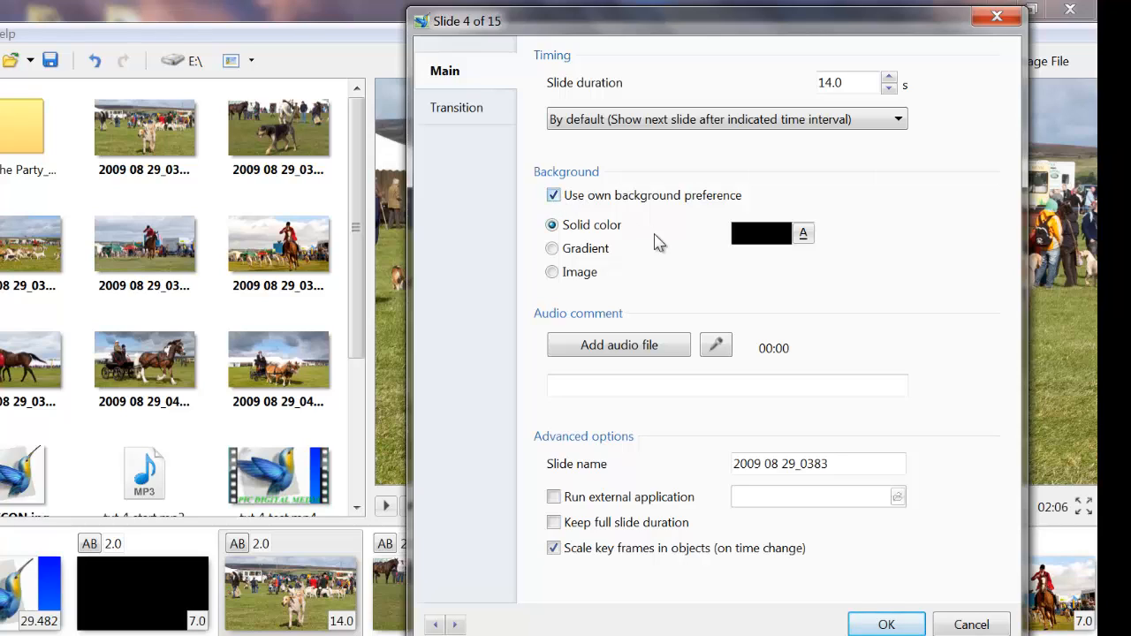
mouse_move(670, 254)
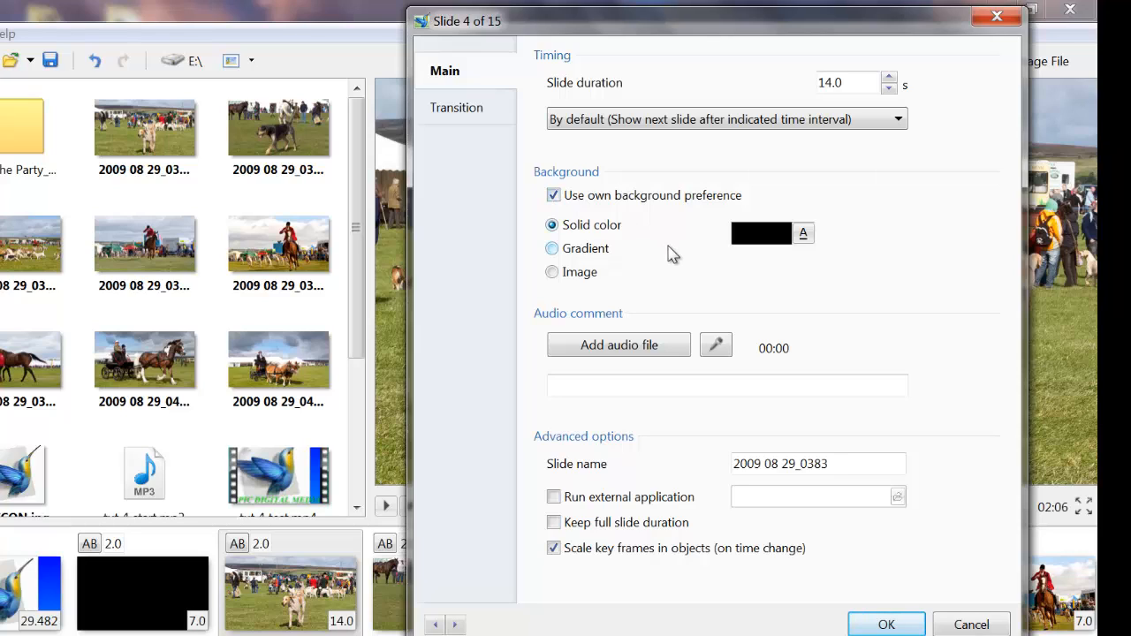
mouse_move(715, 239)
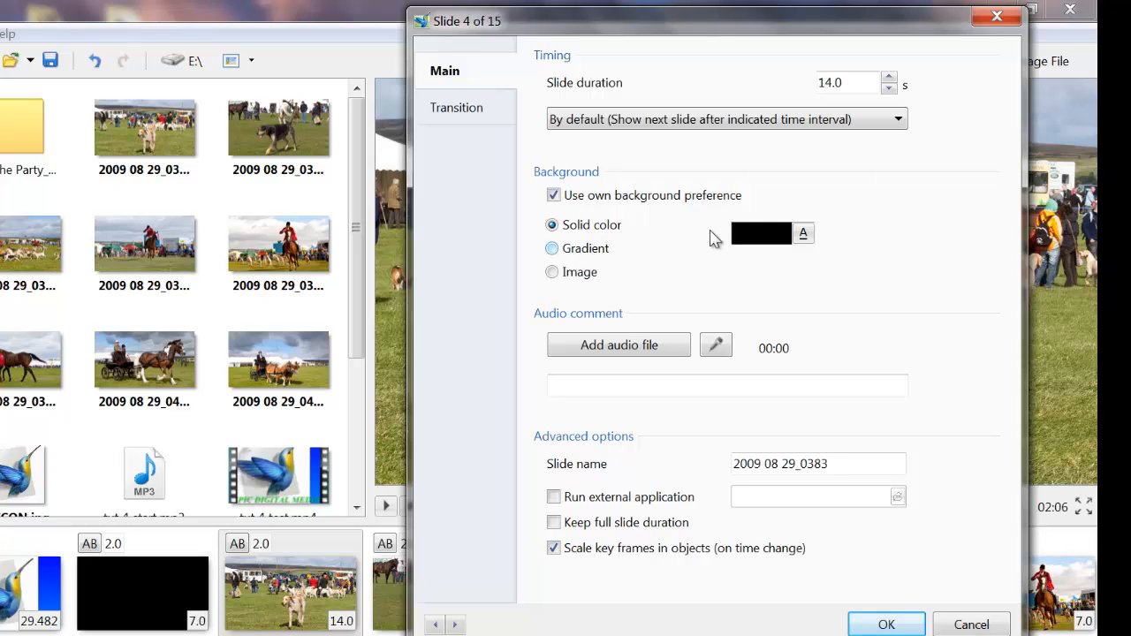
mouse_move(693, 256)
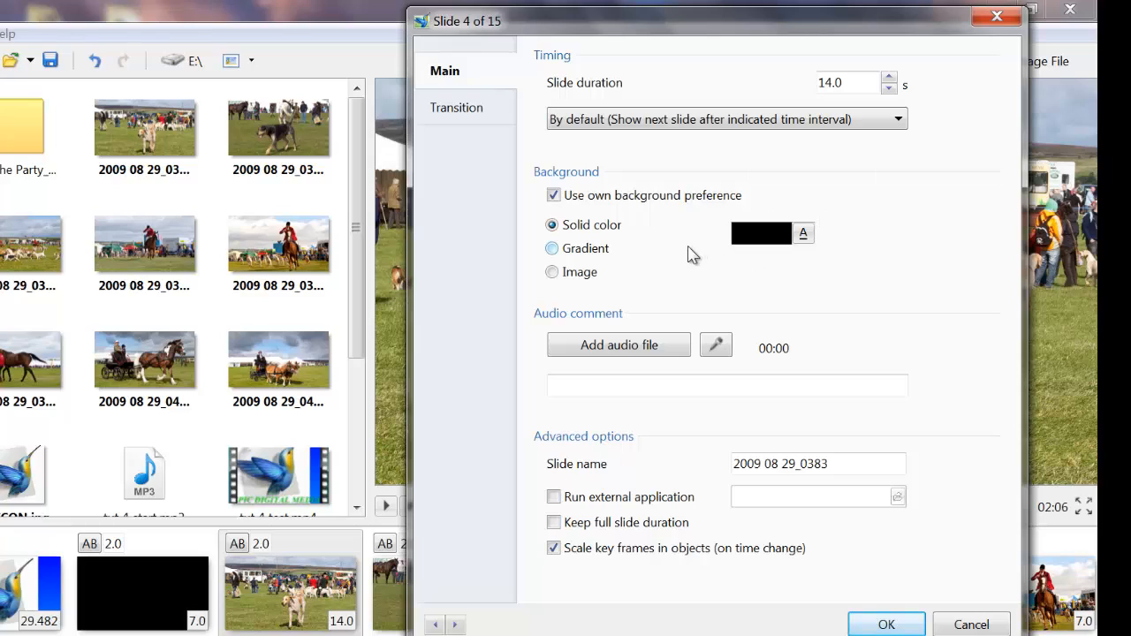
mouse_move(650, 233)
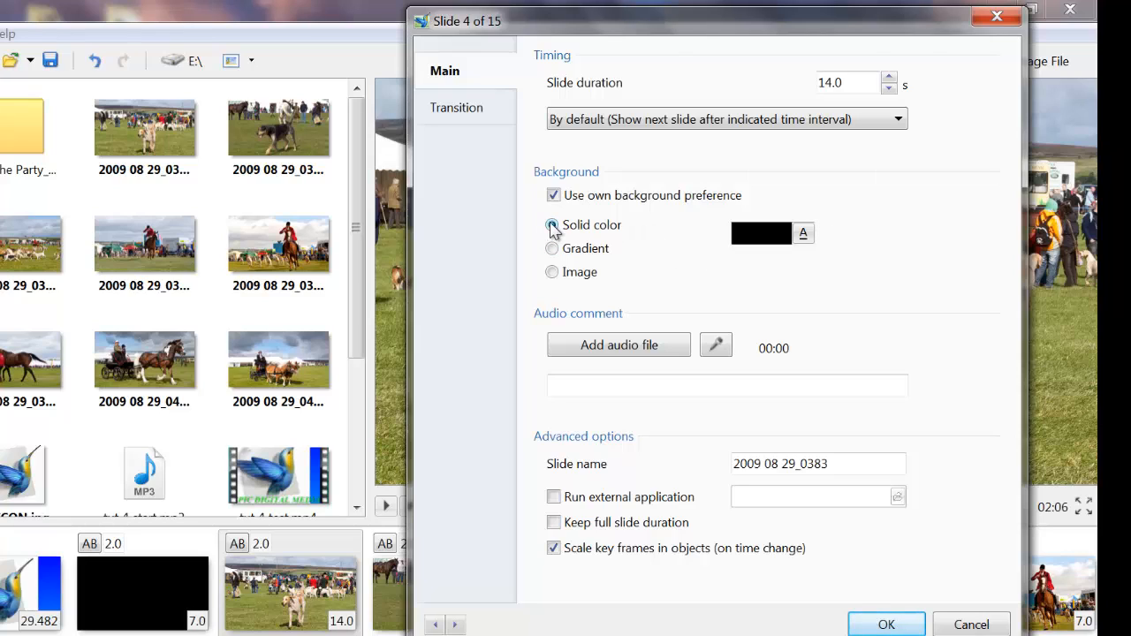
click(552, 224)
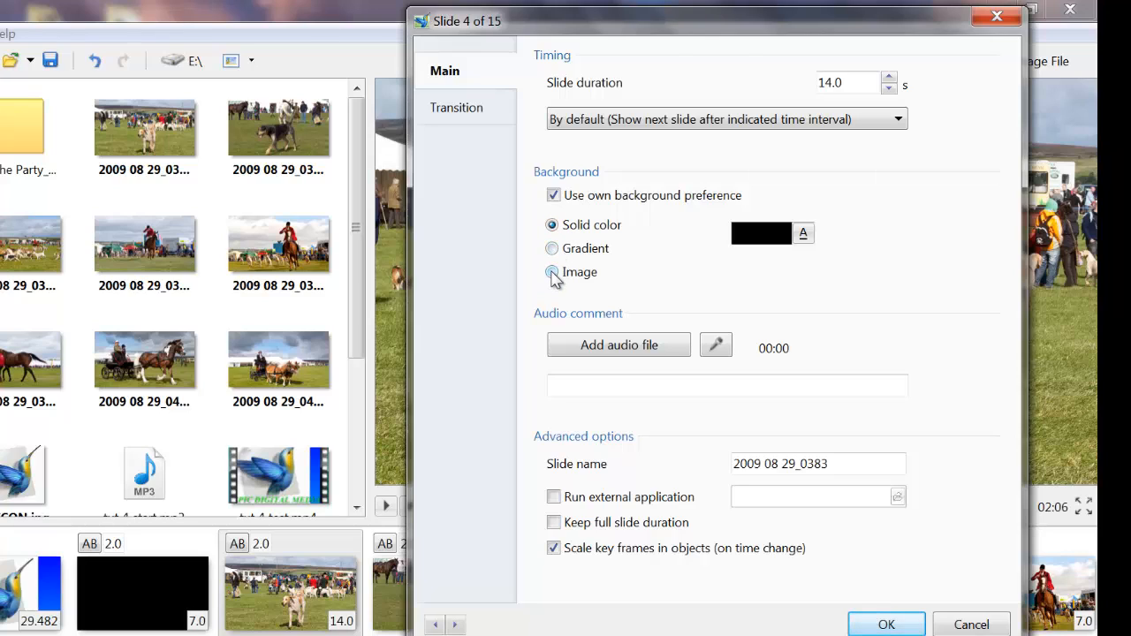
mouse_move(733, 249)
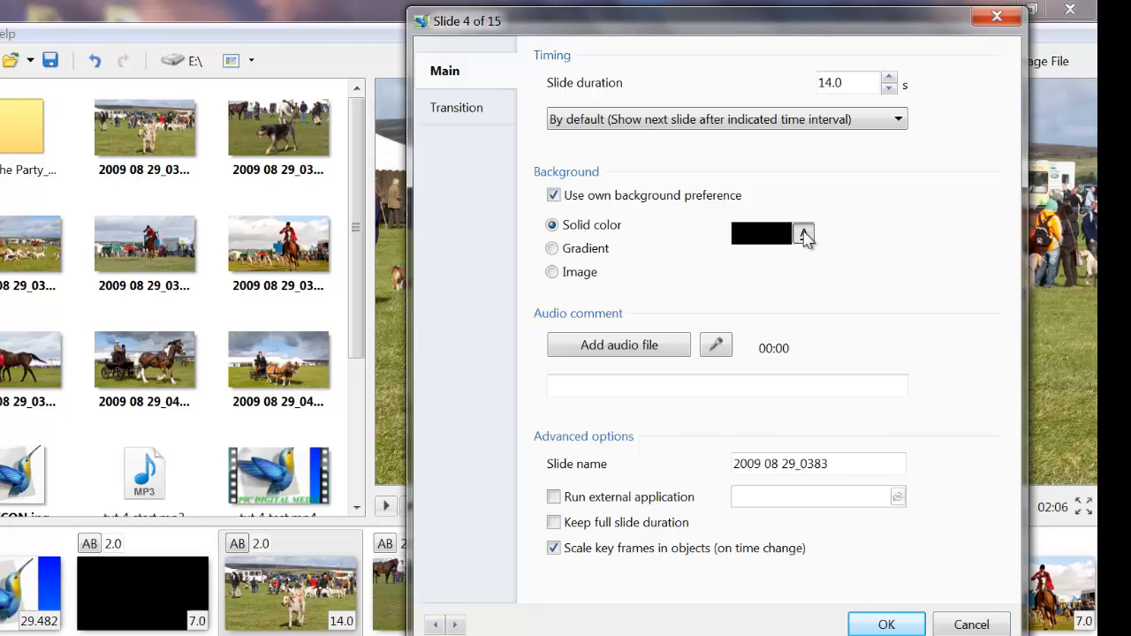
Choose bright green (00ff00) as slide 4's solid background colour and close its settings
click(802, 233)
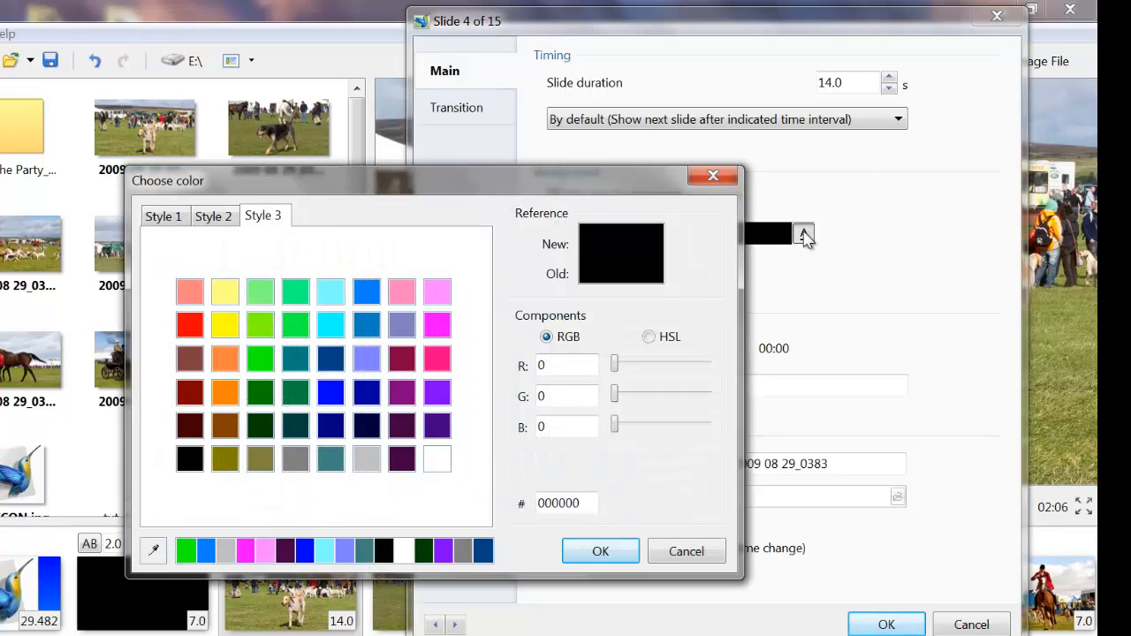
click(163, 215)
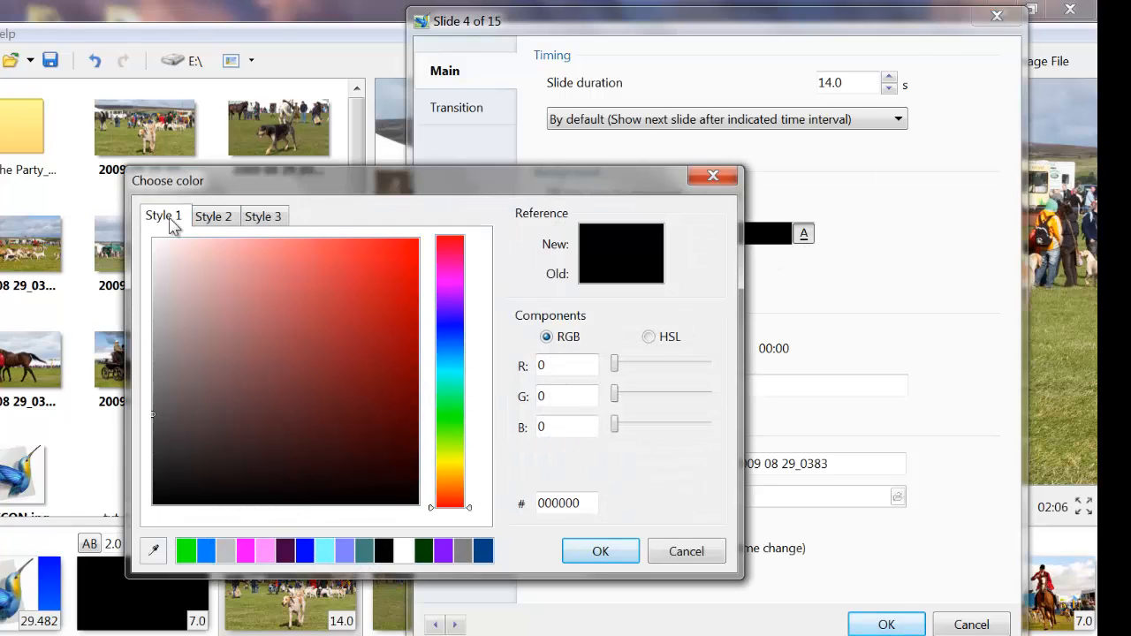
click(263, 216)
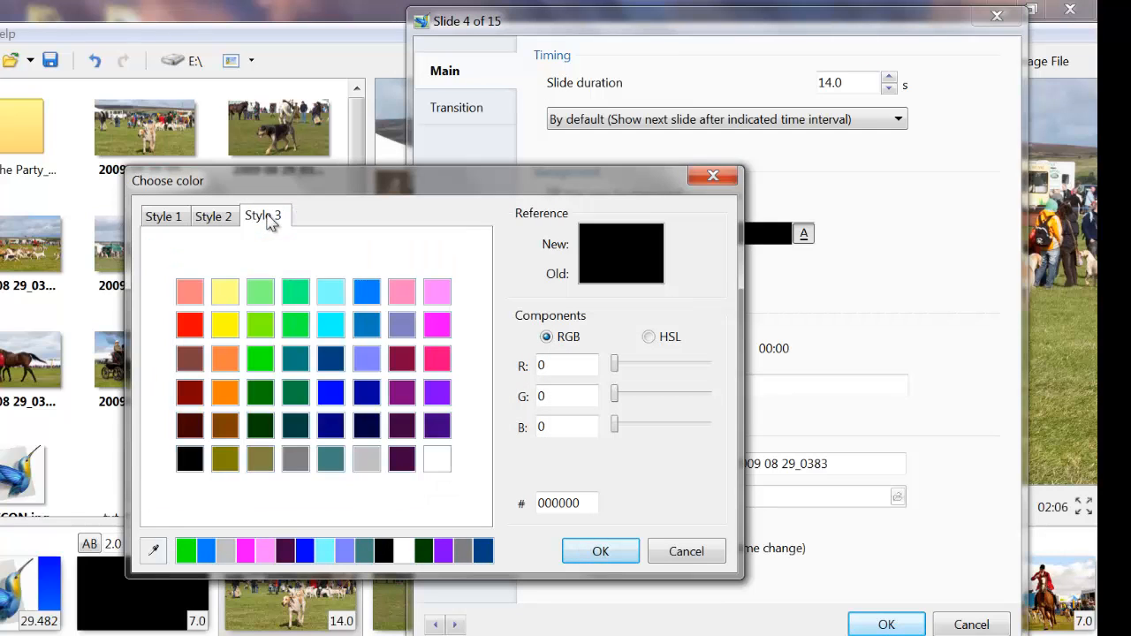
mouse_move(378, 361)
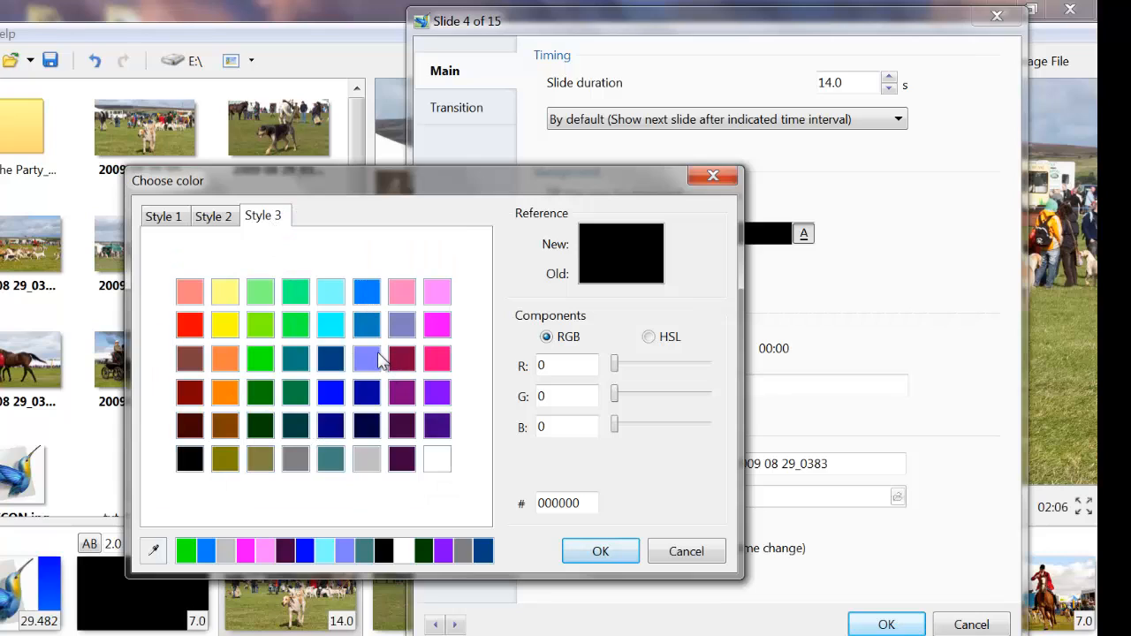
mouse_move(364, 381)
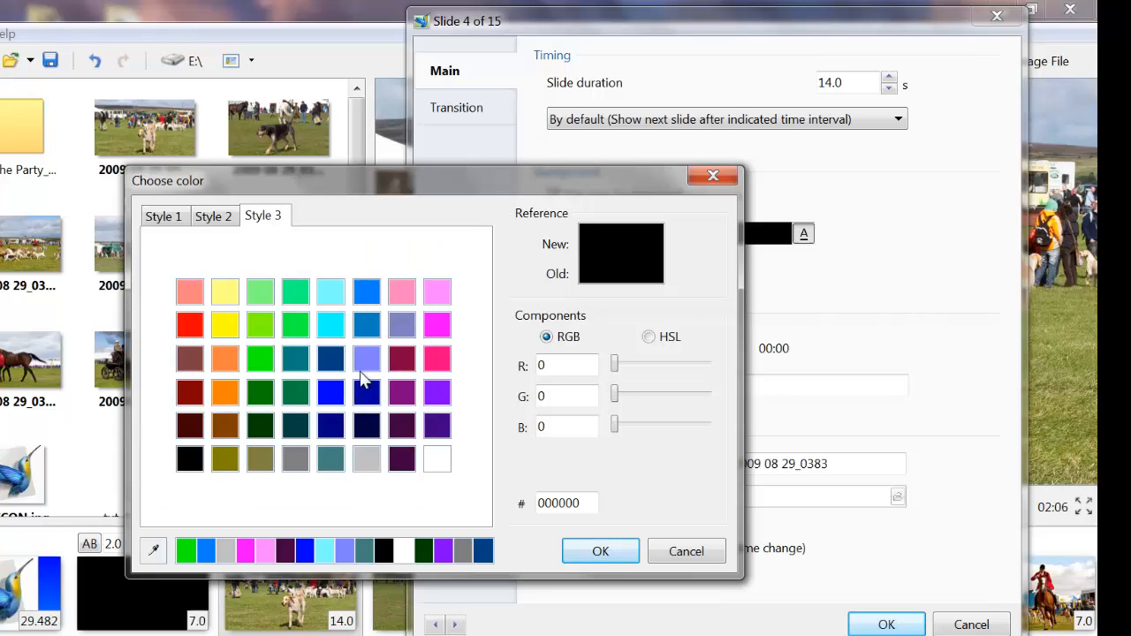
click(328, 359)
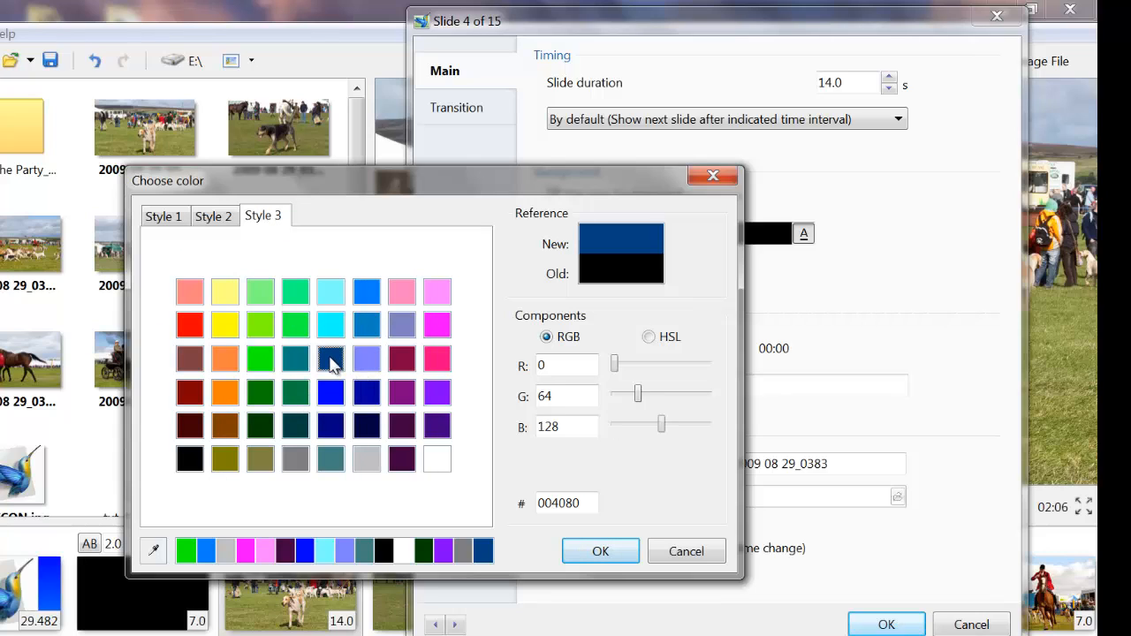
mouse_move(622, 286)
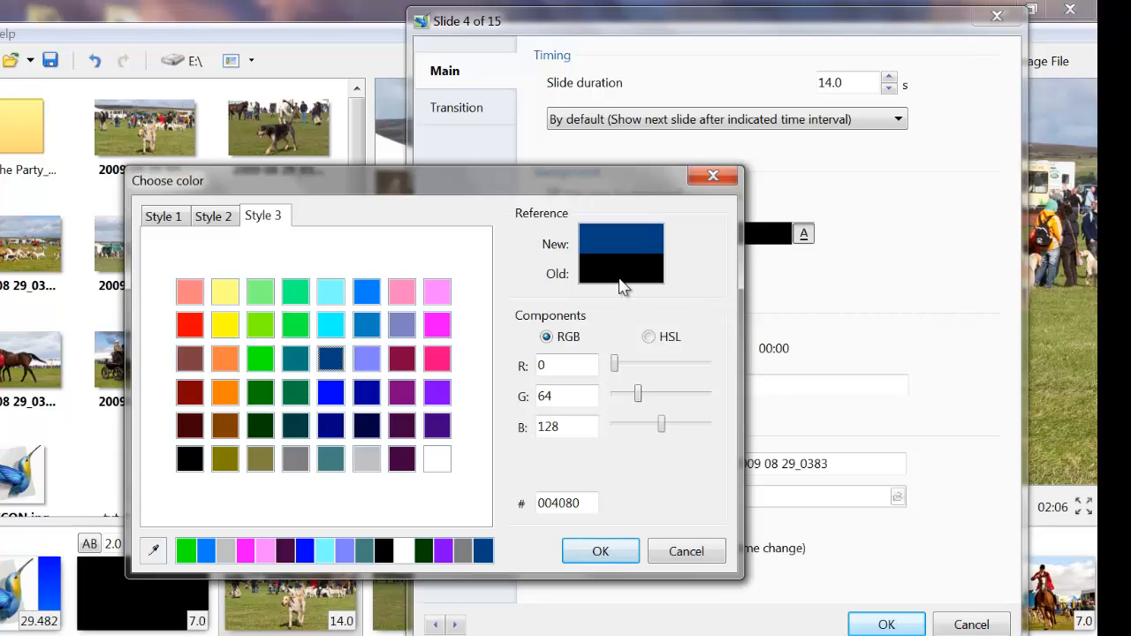
mouse_move(610, 251)
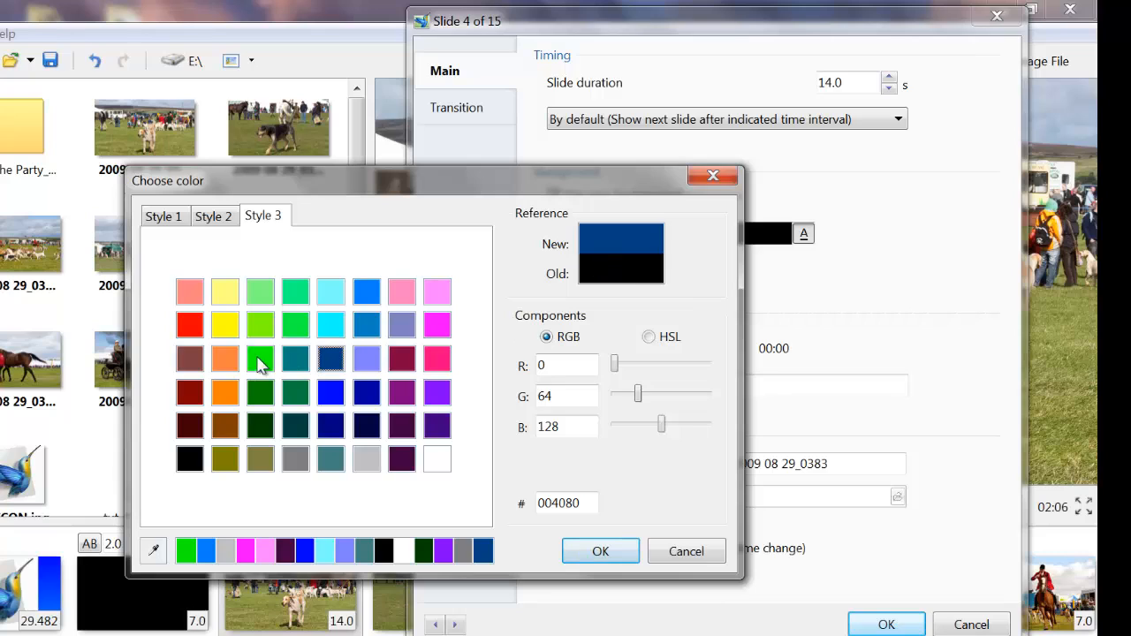
click(260, 357)
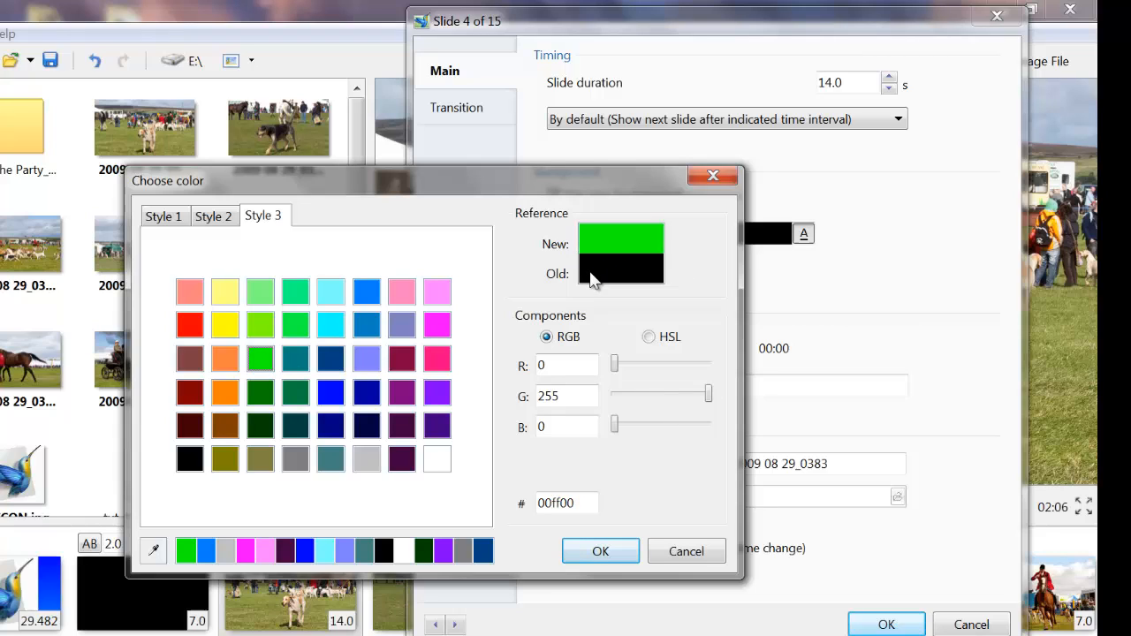
mouse_move(608, 258)
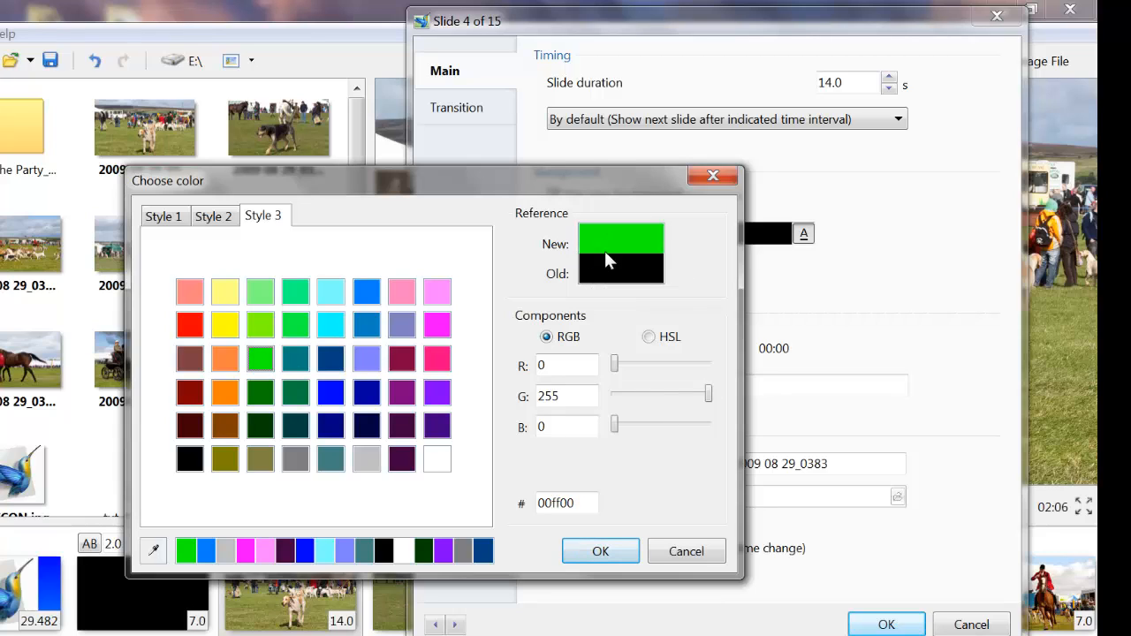
click(601, 551)
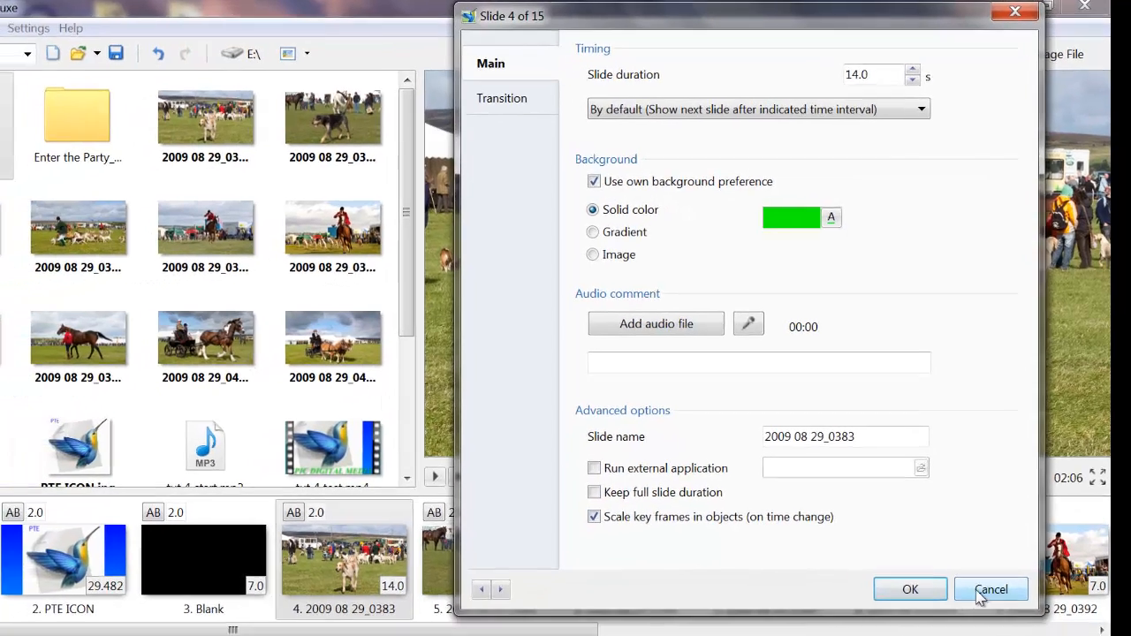
click(989, 590)
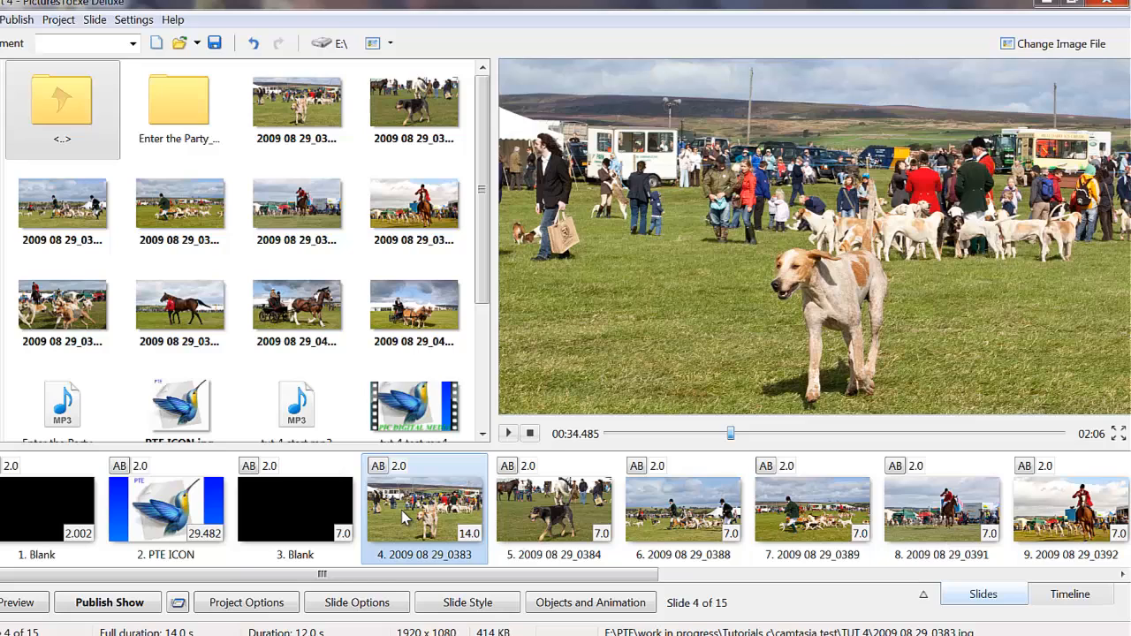
mouse_move(516, 396)
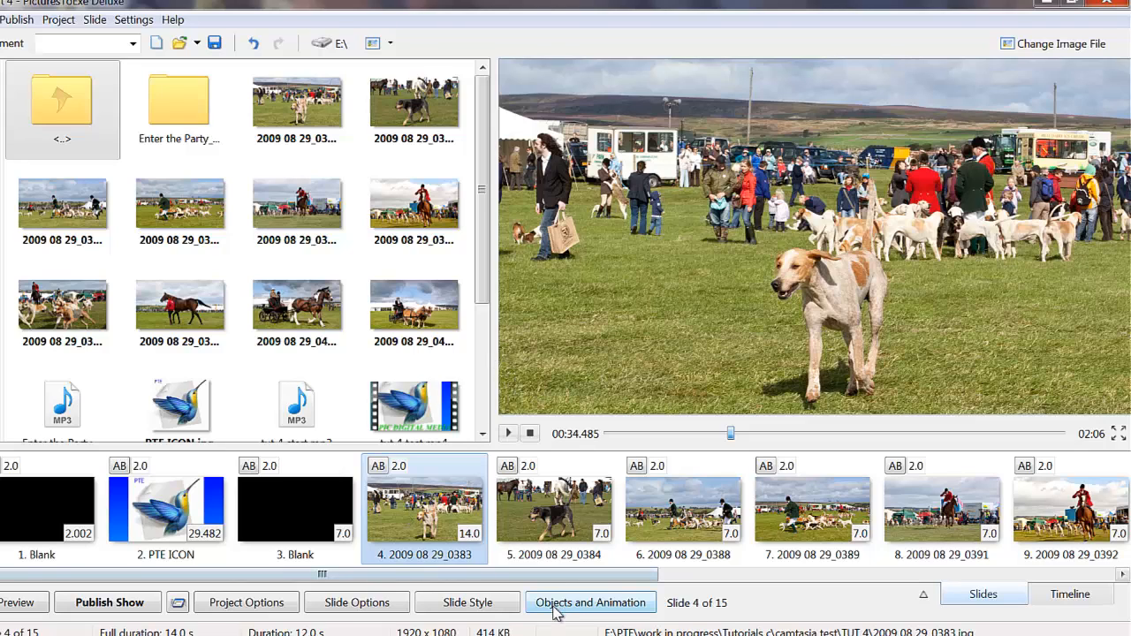
click(590, 602)
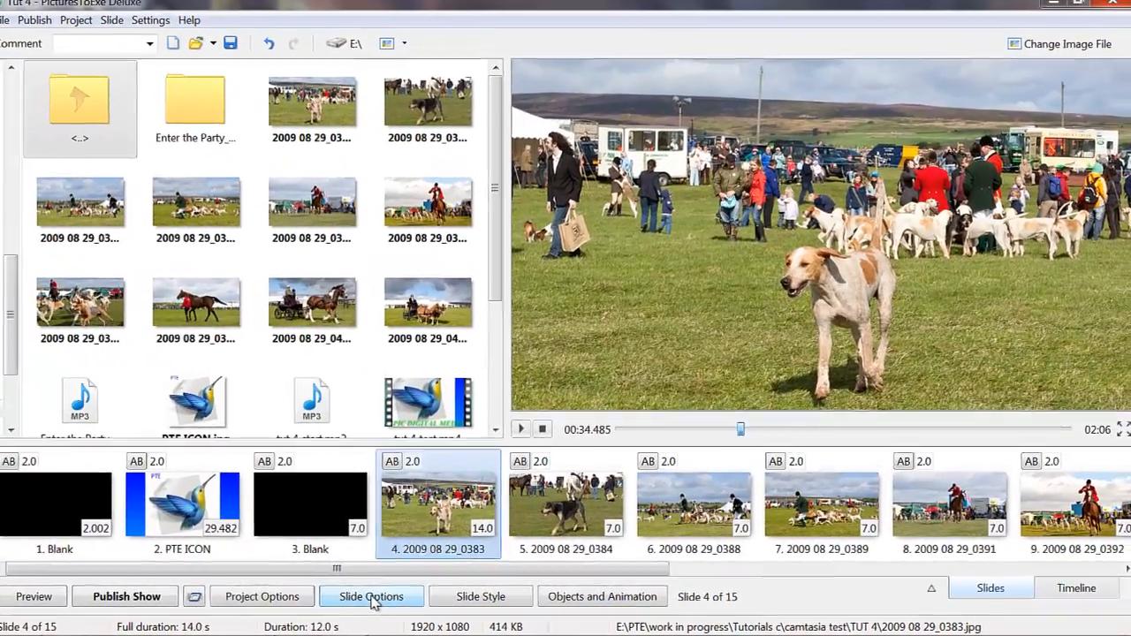
Switch slide 4's background to a gradient and give it a green first colour
click(371, 597)
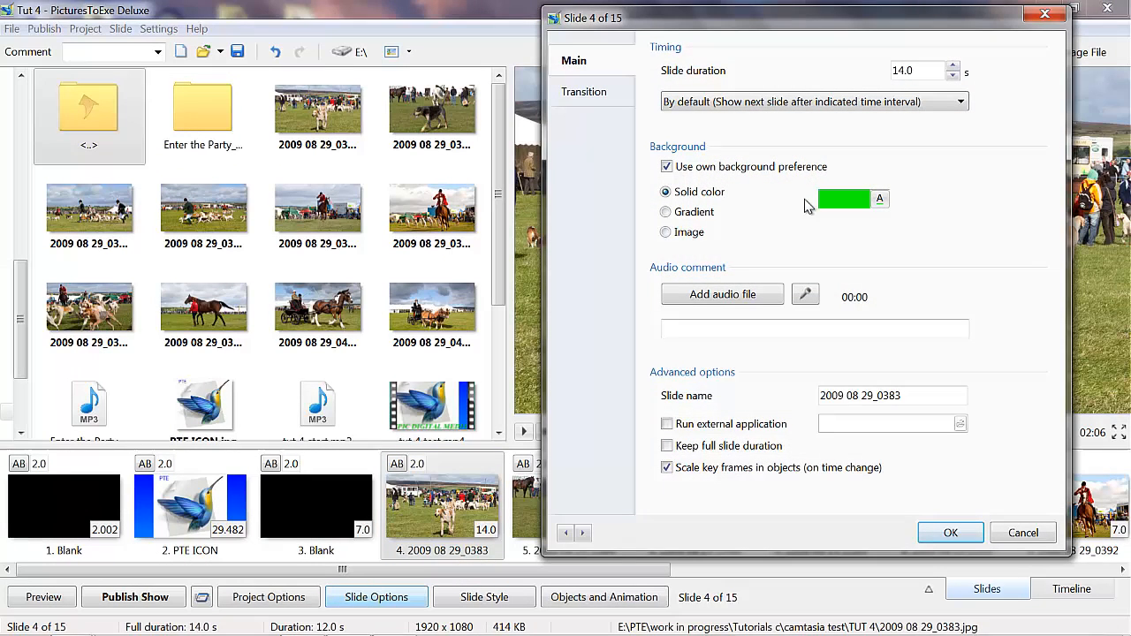
click(664, 212)
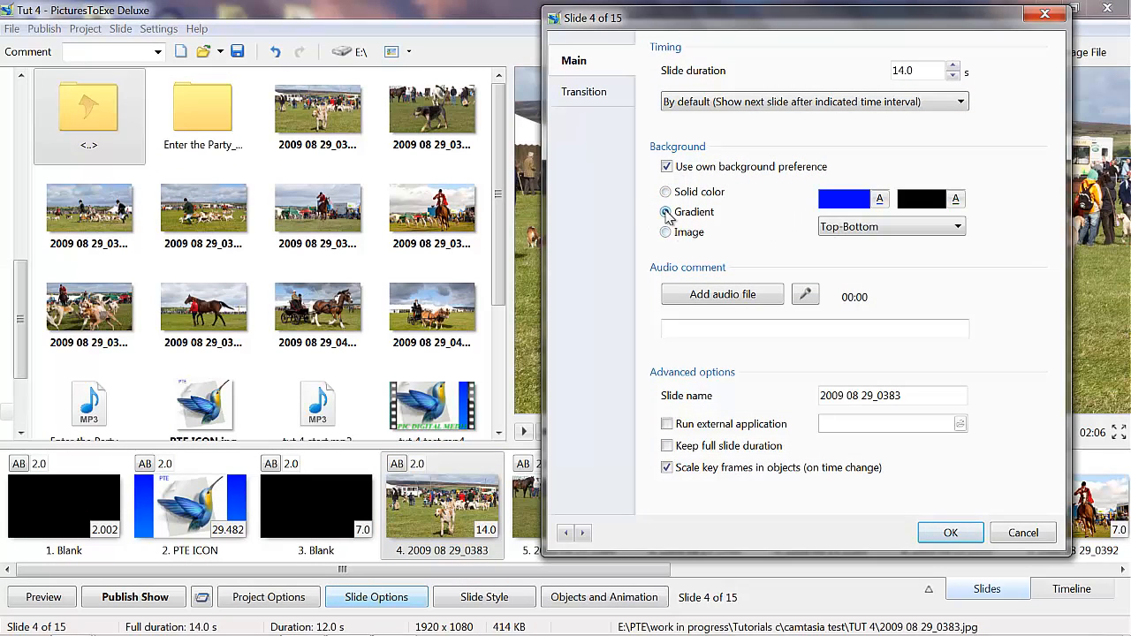
click(664, 212)
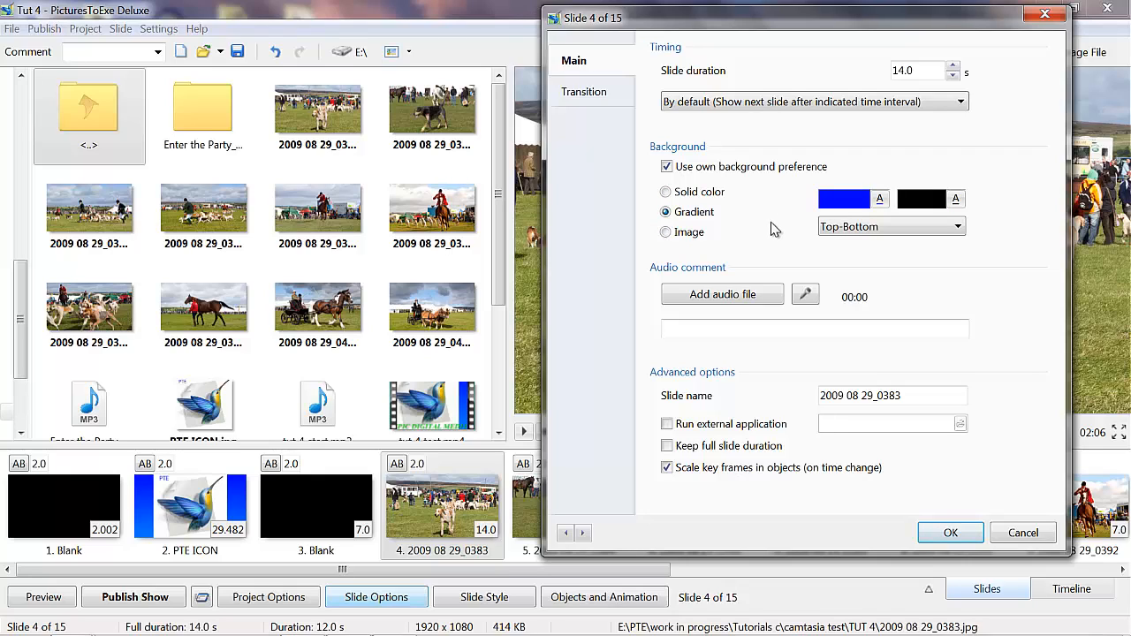
mouse_move(749, 214)
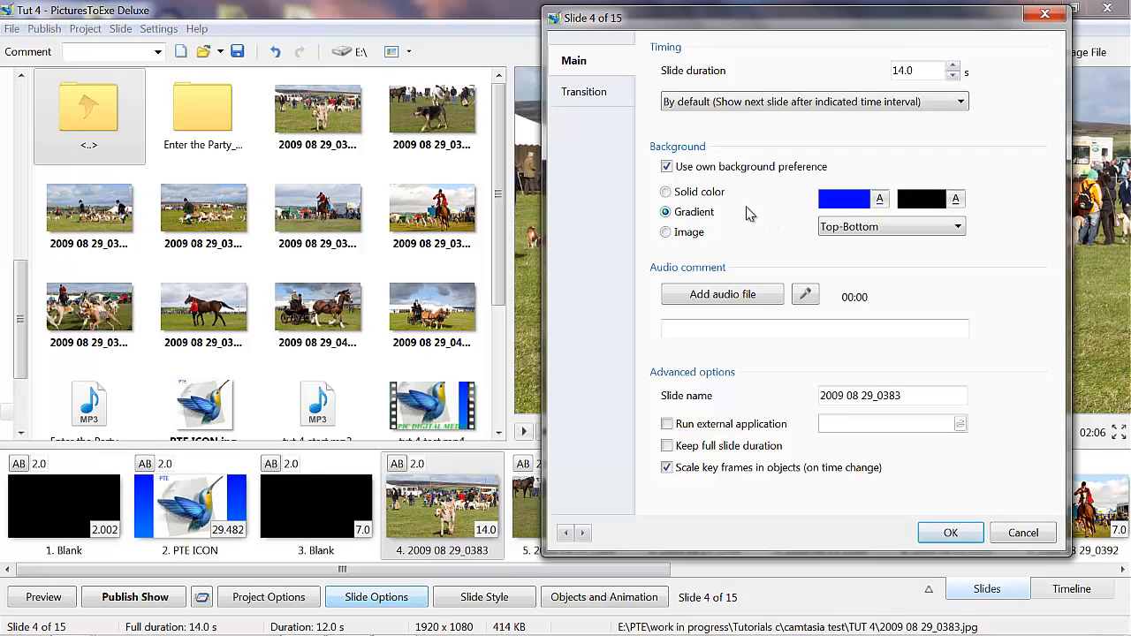
mouse_move(750, 257)
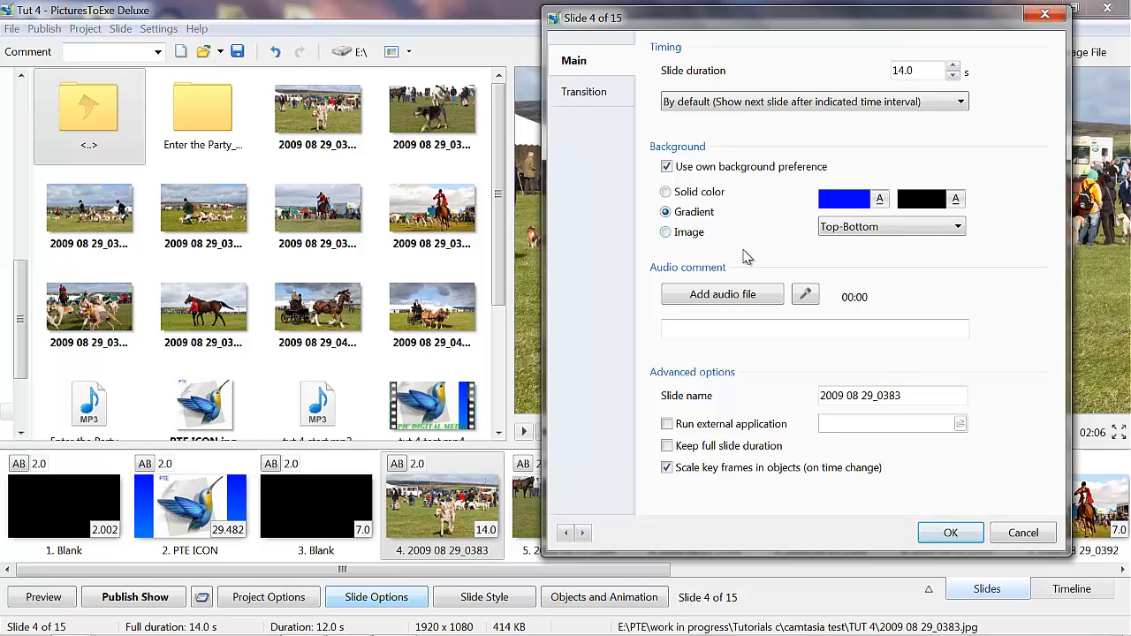
mouse_move(751, 193)
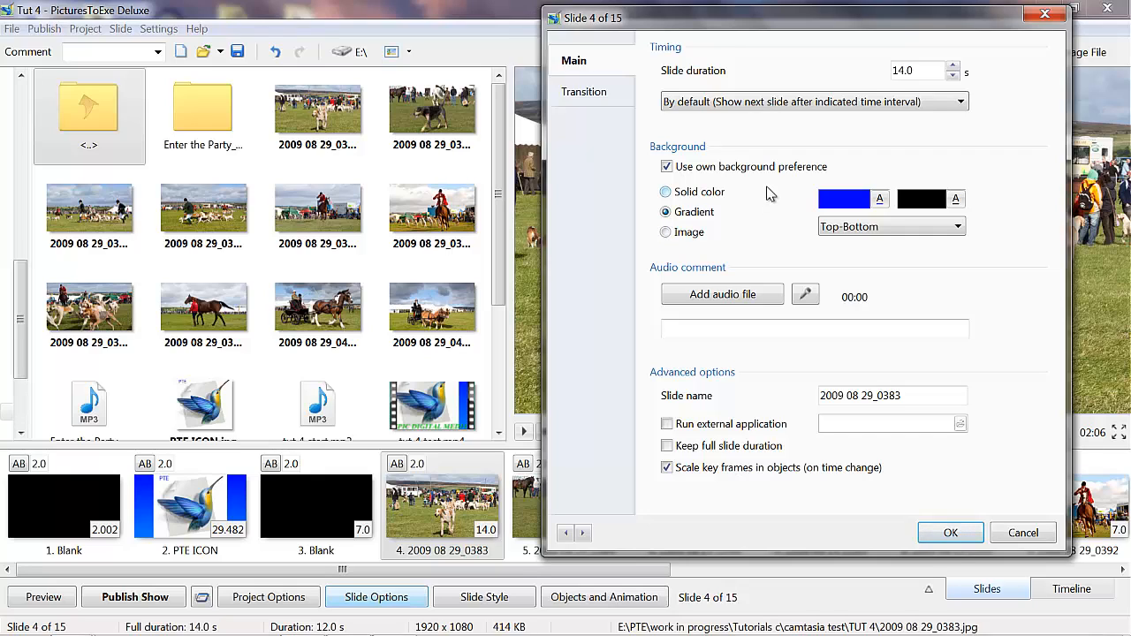
mouse_move(774, 223)
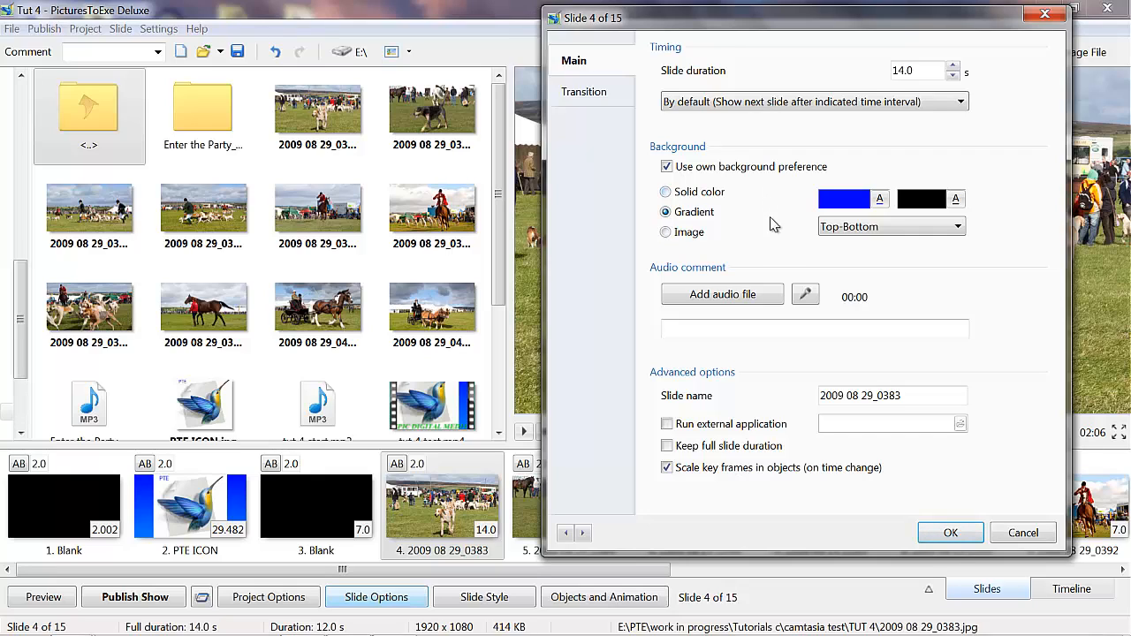
mouse_move(884, 210)
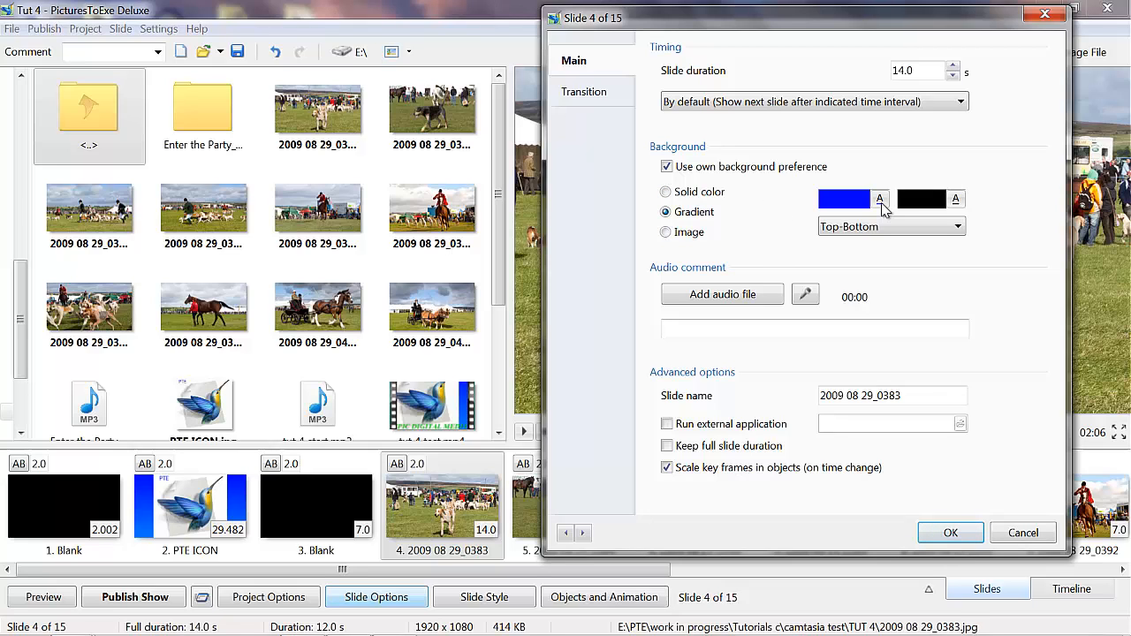
click(842, 197)
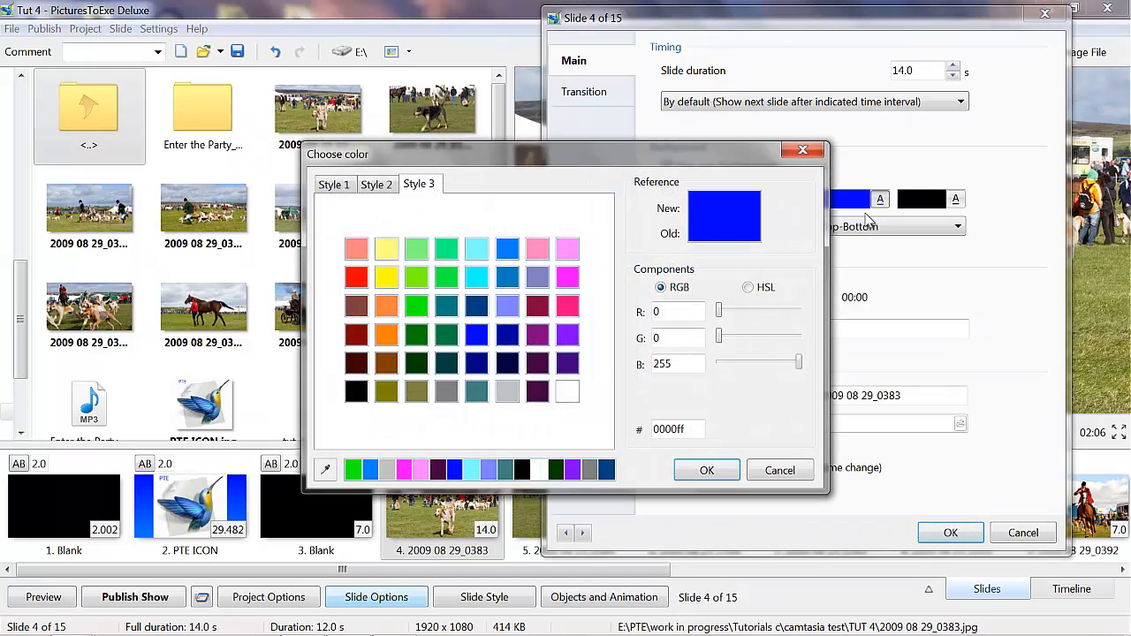
click(445, 275)
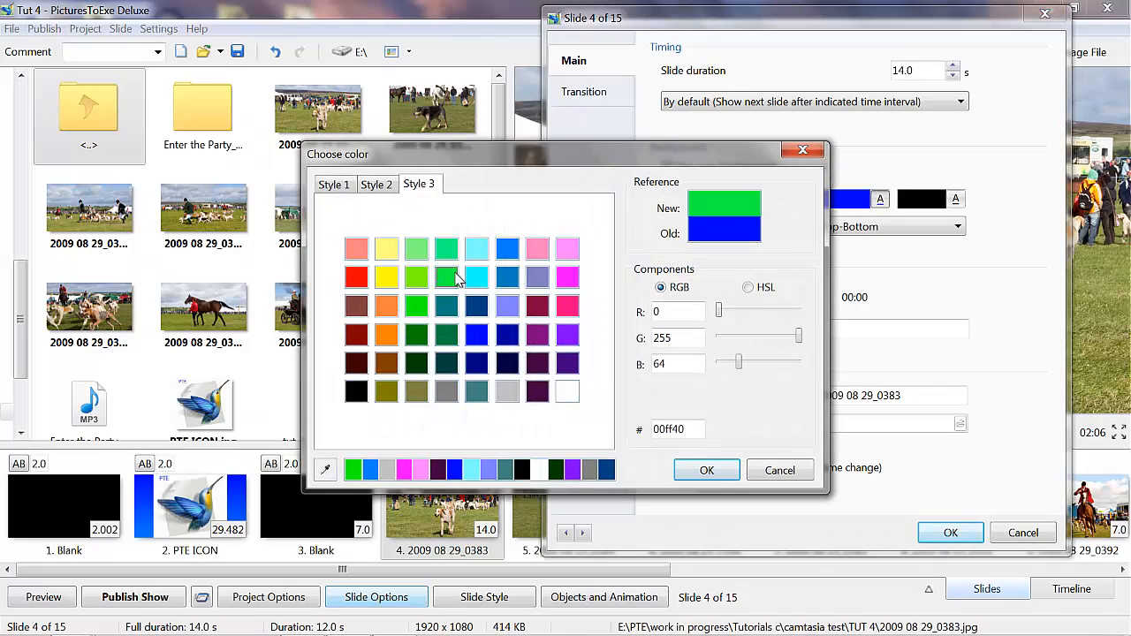
click(707, 470)
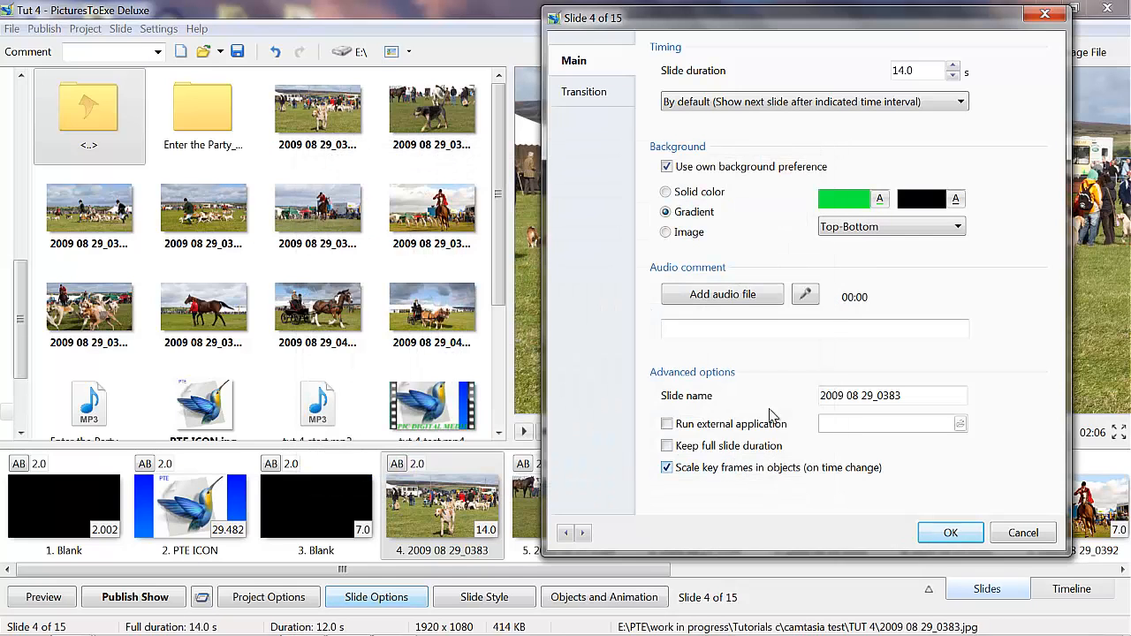
mouse_move(786, 193)
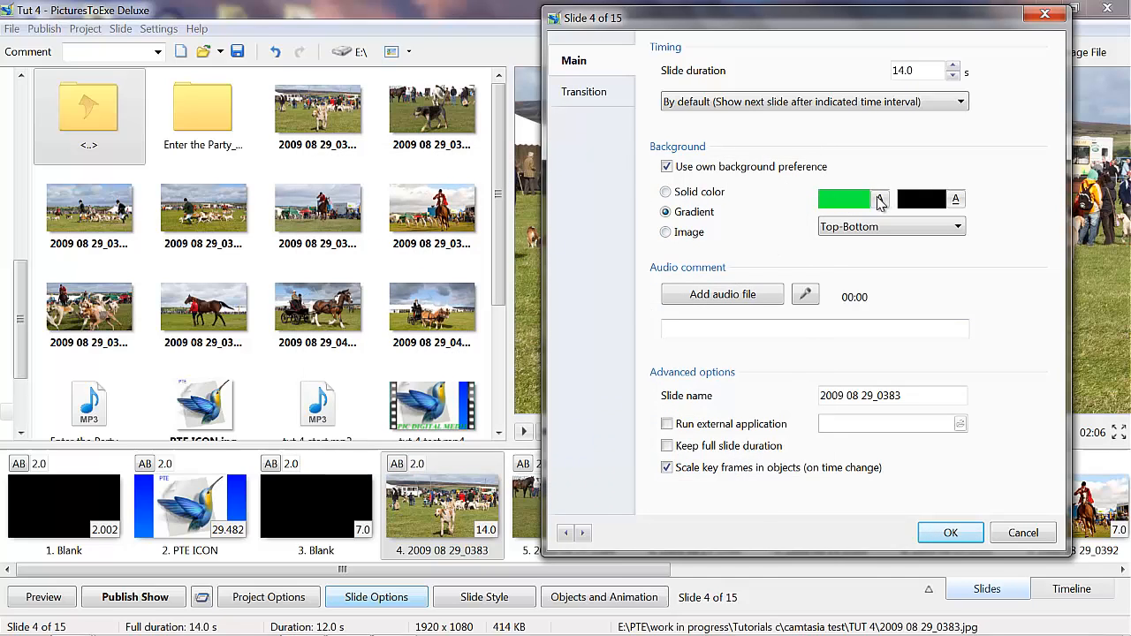
Correct the first colour to pure green (00ff00) and set the second to blue (0000ff)
click(878, 198)
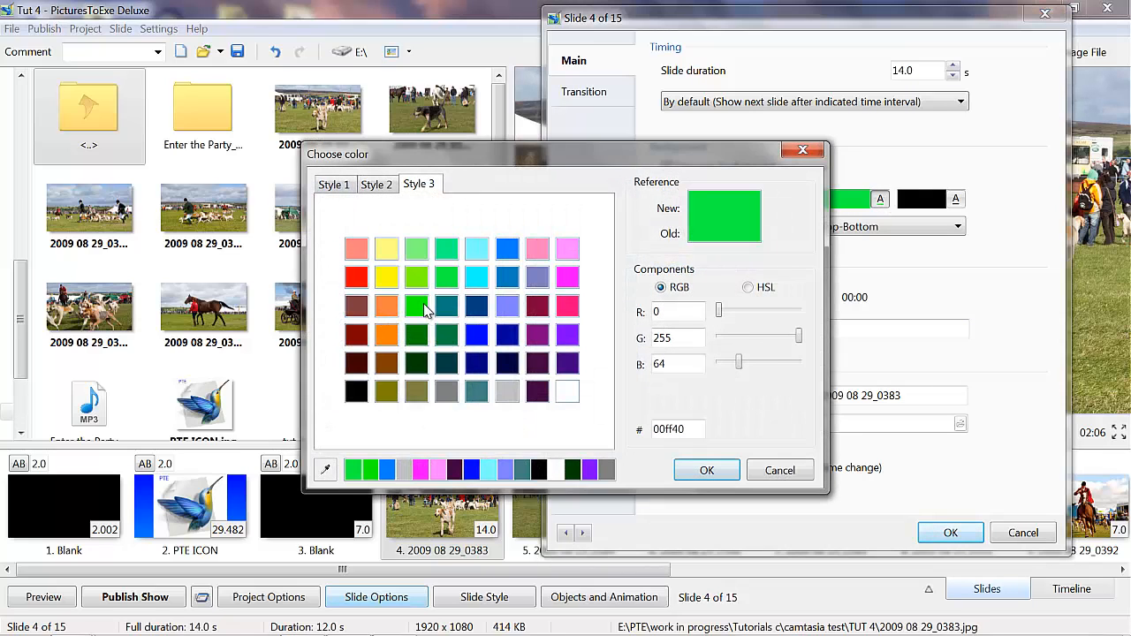
click(415, 305)
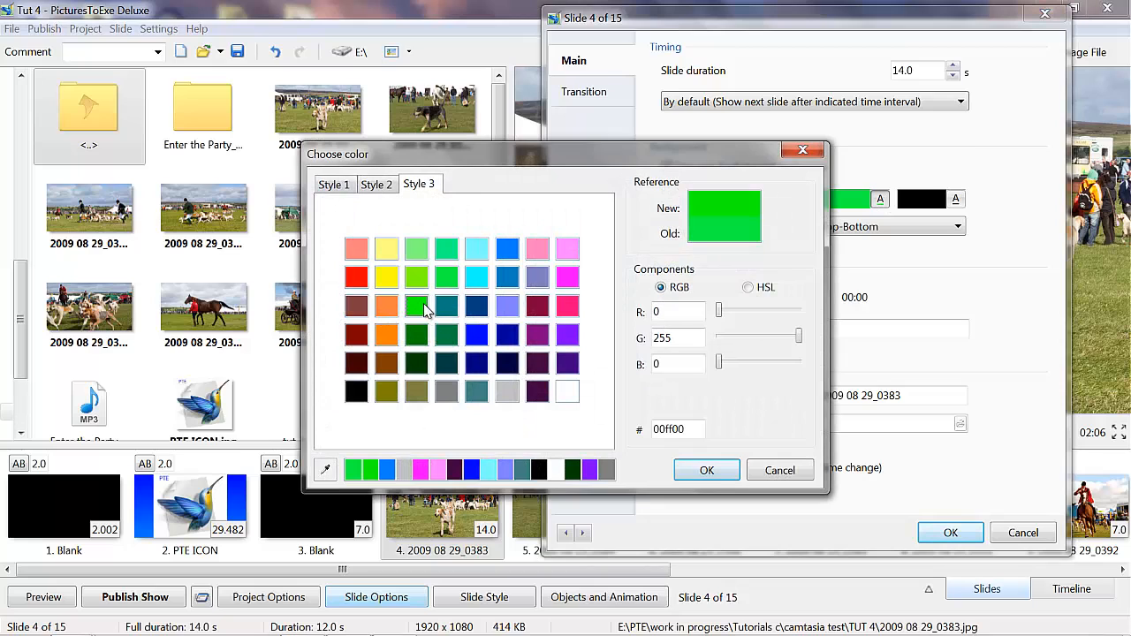
click(707, 470)
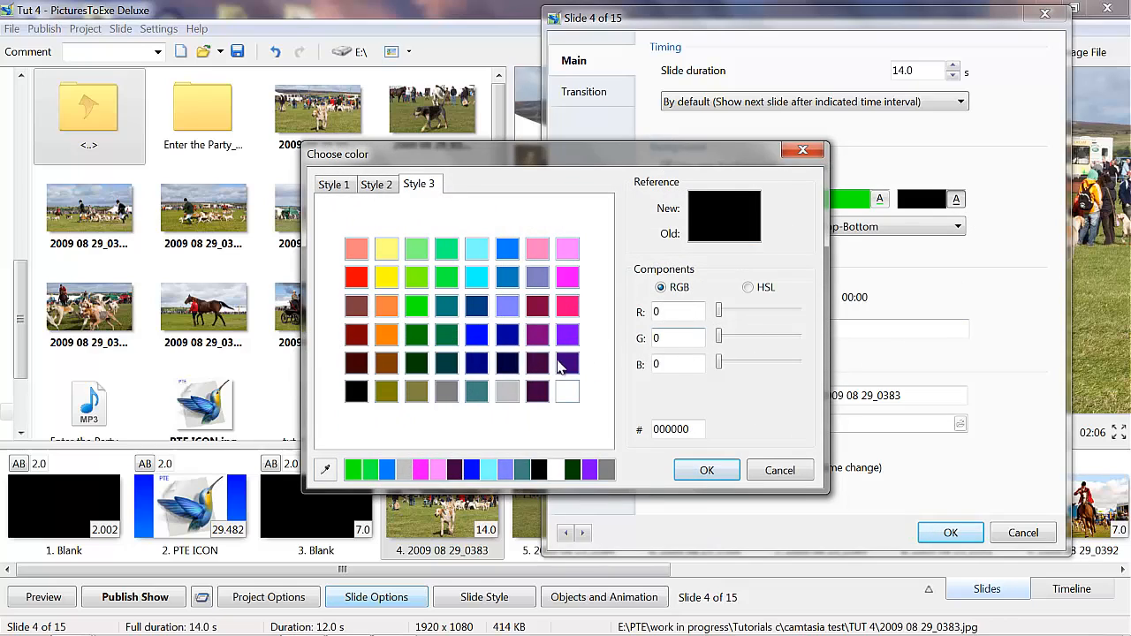
click(477, 336)
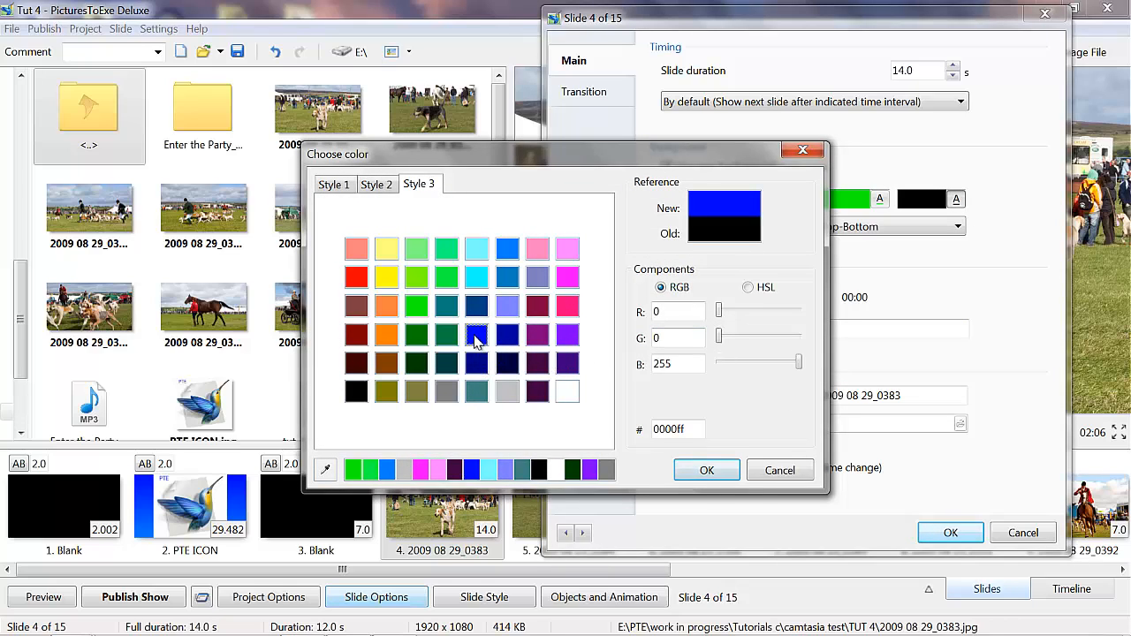
click(707, 470)
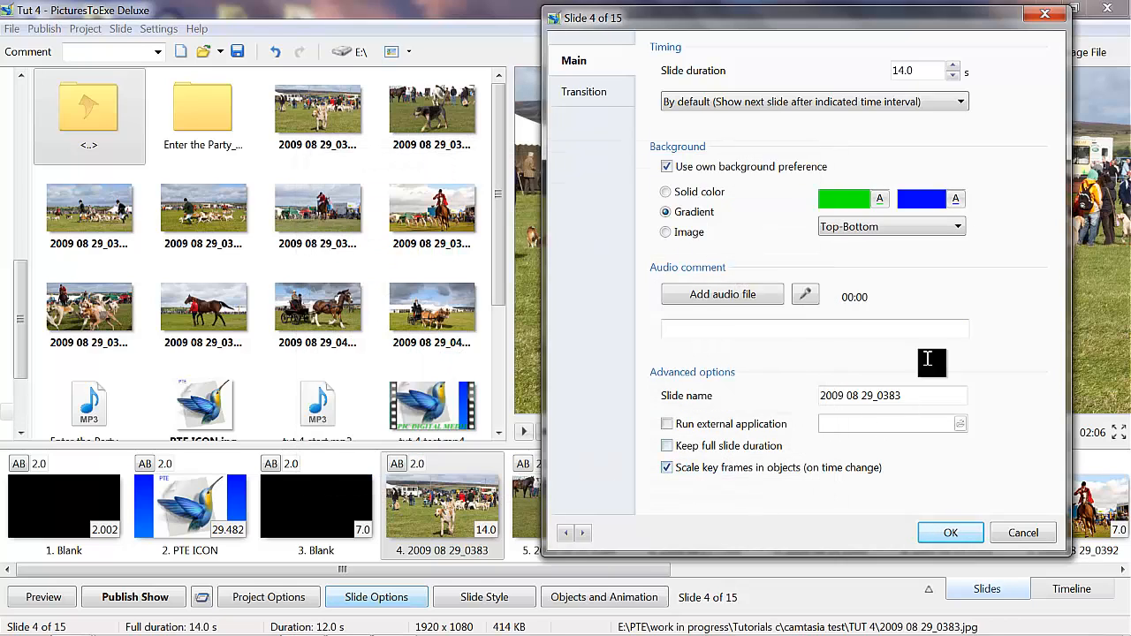
mouse_move(768, 221)
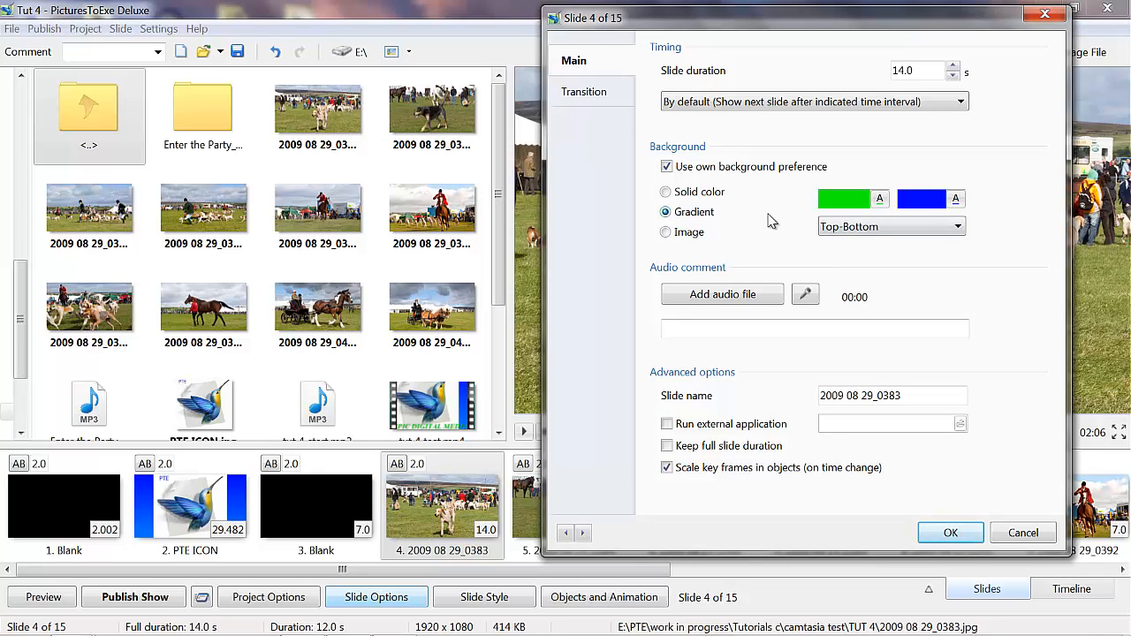
mouse_move(862, 244)
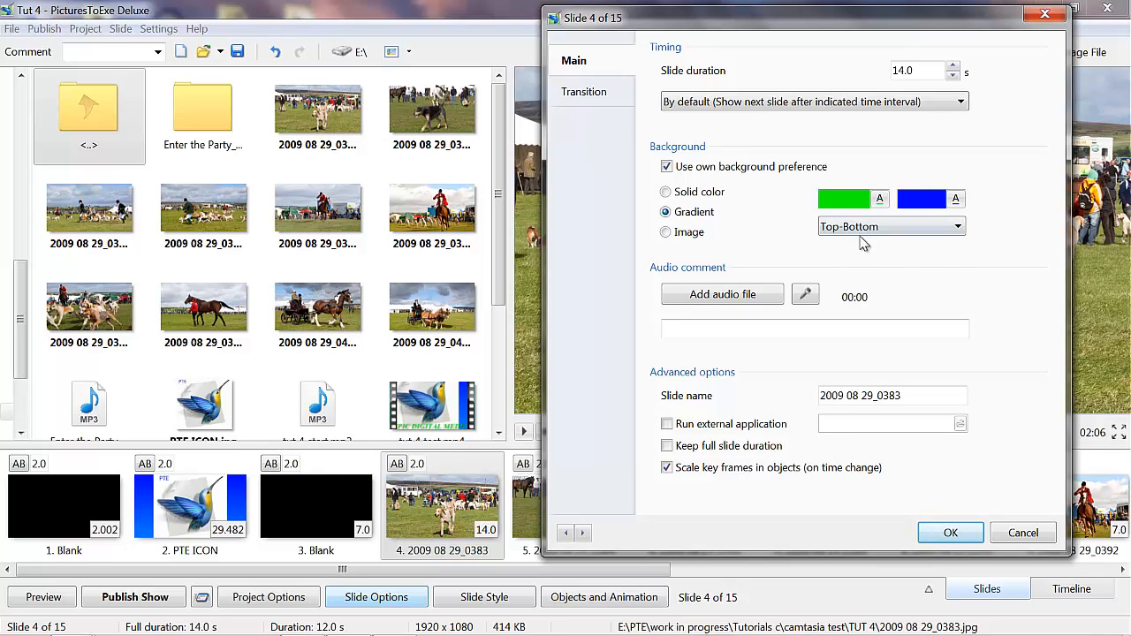
Keep the gradient direction Top-Bottom and apply slide 4's settings
click(957, 227)
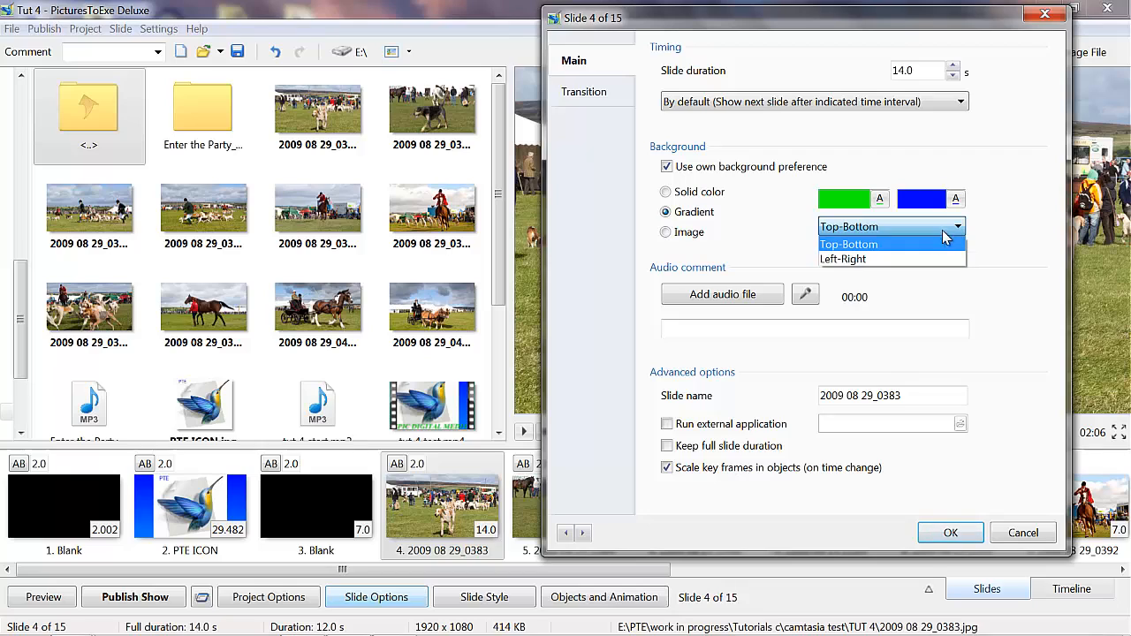
click(848, 244)
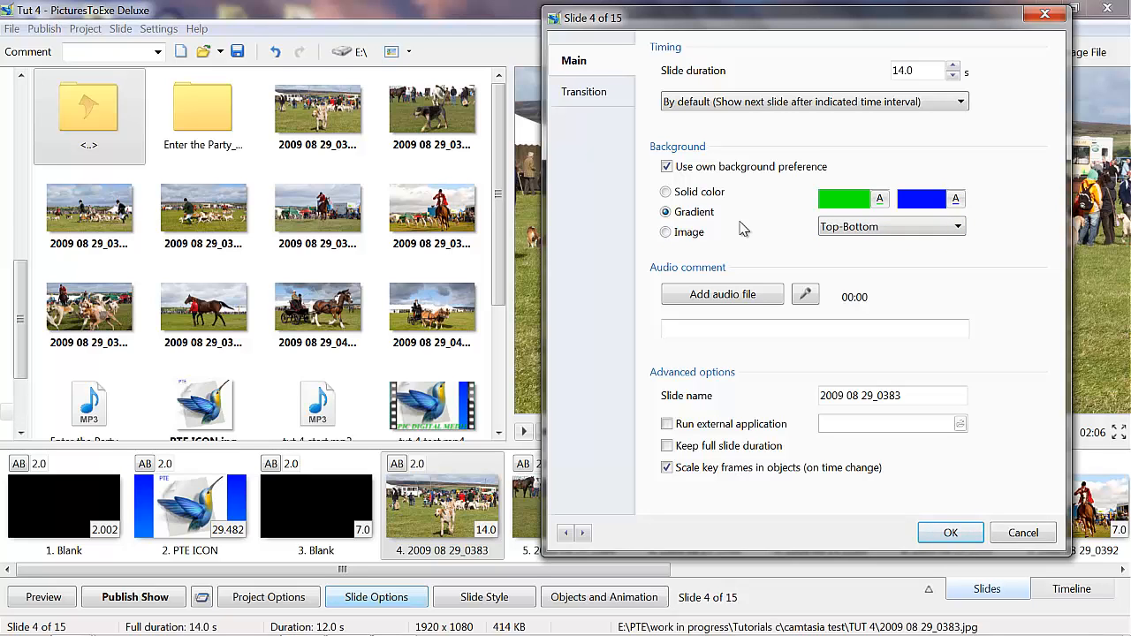
click(951, 532)
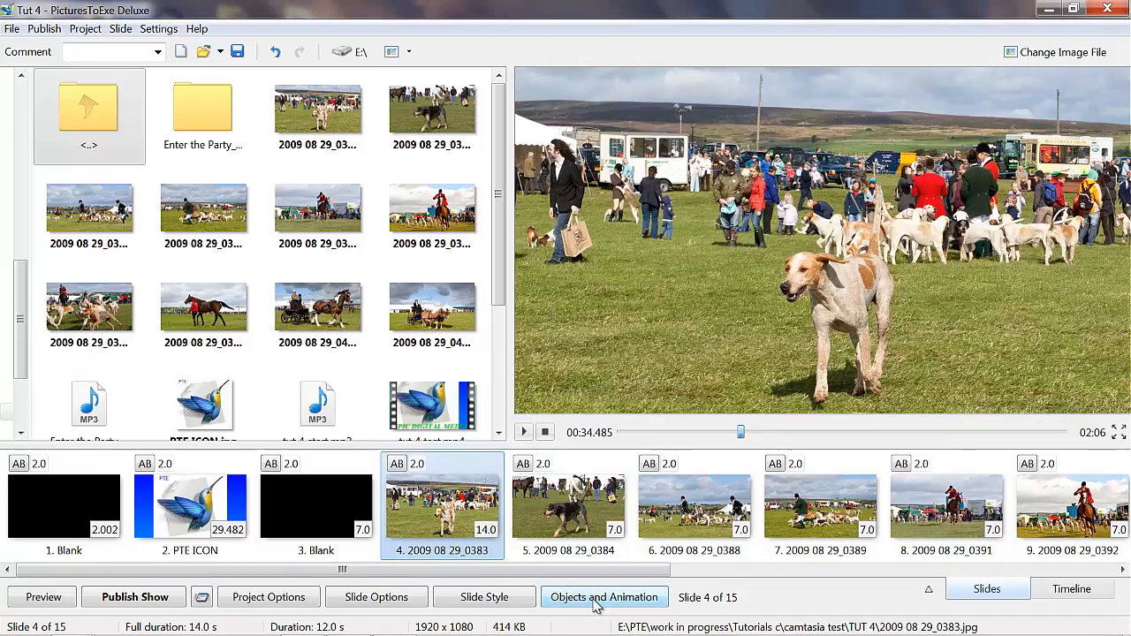
In Objects and Animation, enlarge the dog photo to fill slide 4 and close the editor
click(604, 597)
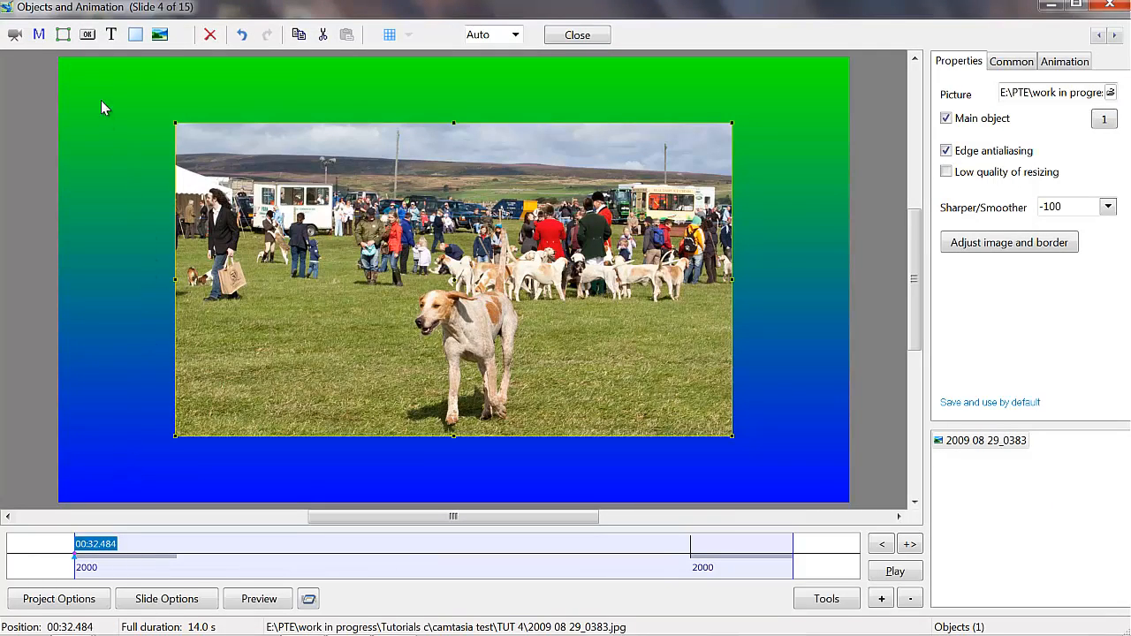
mouse_move(155, 91)
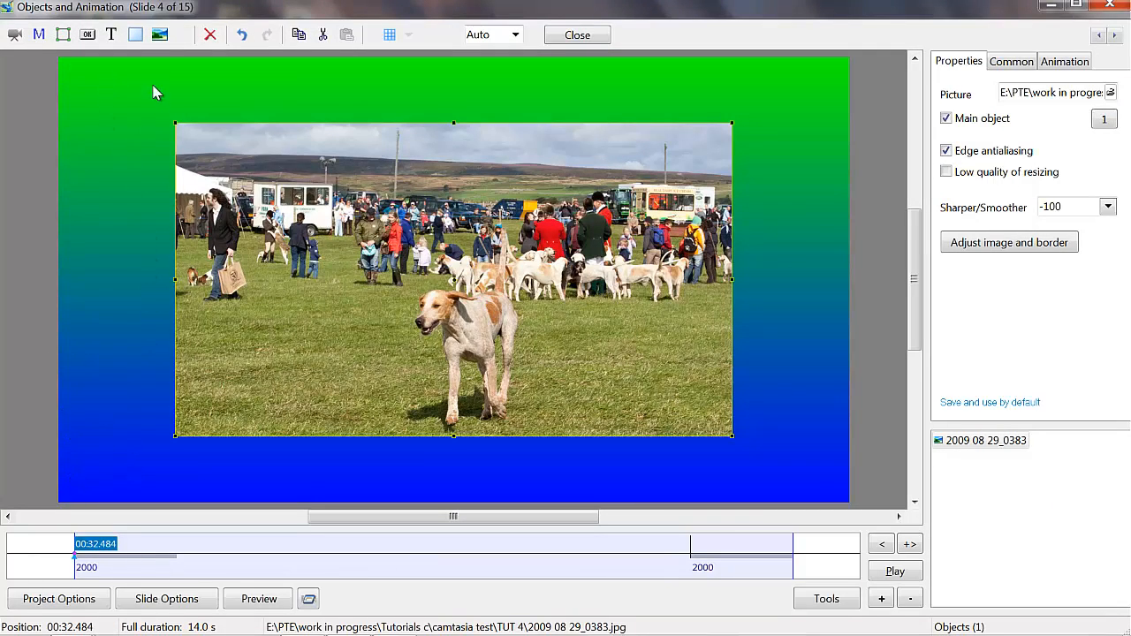
mouse_move(124, 392)
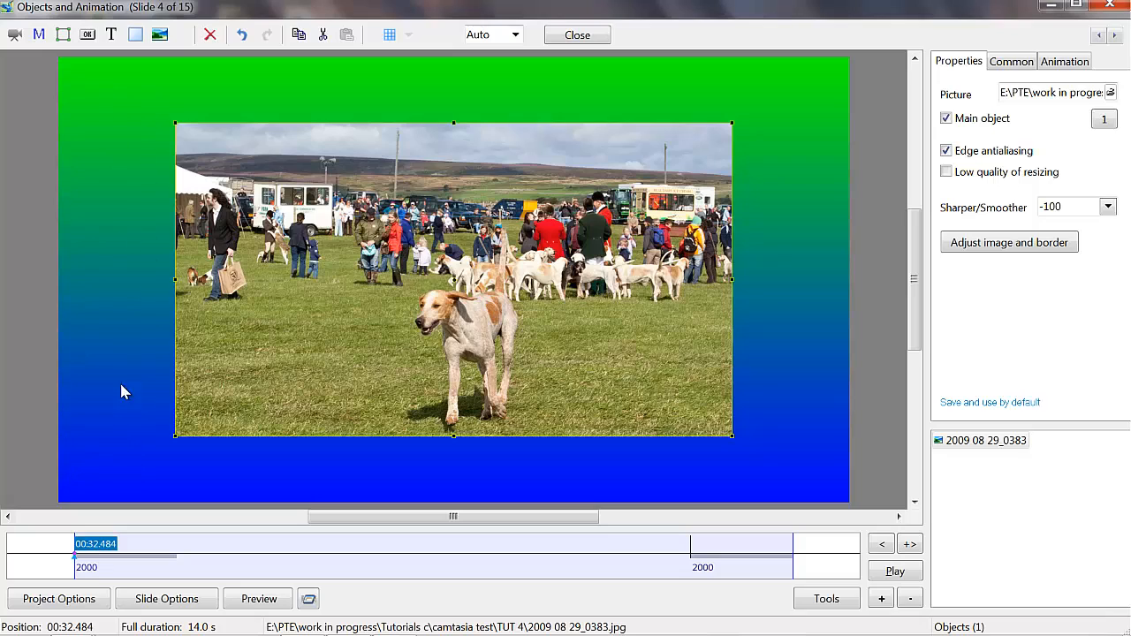
mouse_move(131, 442)
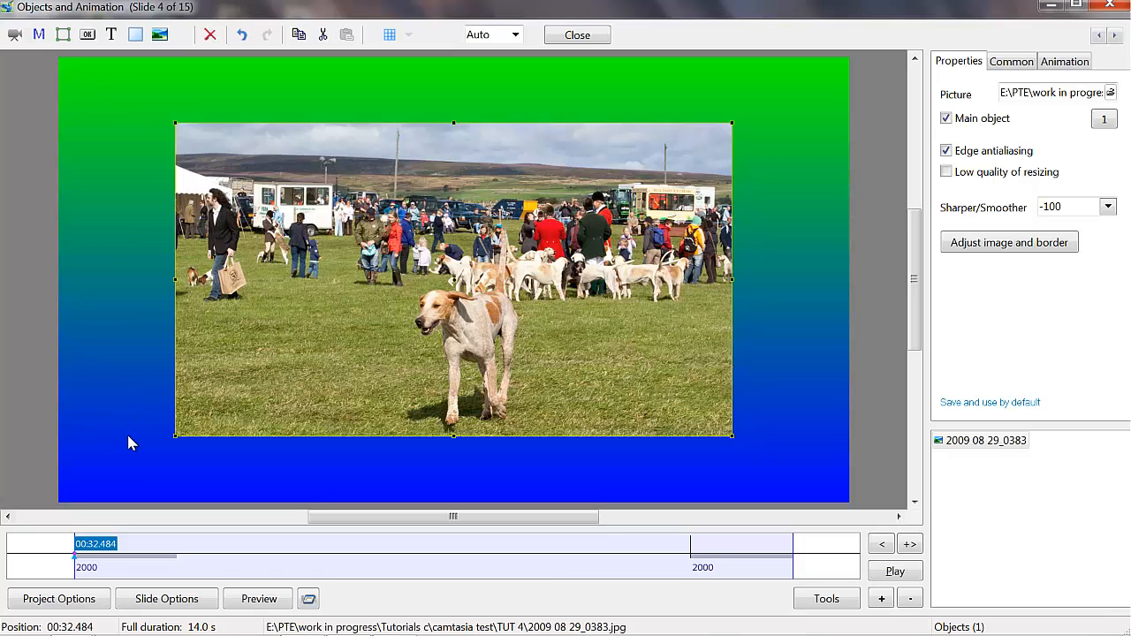
mouse_move(131, 440)
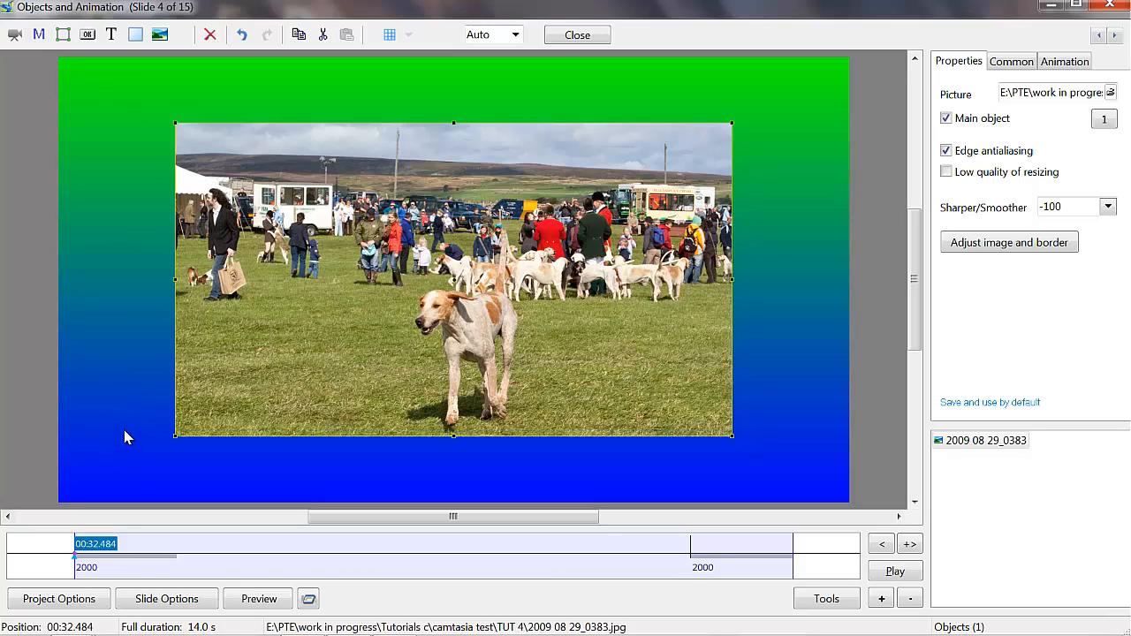
mouse_move(723, 279)
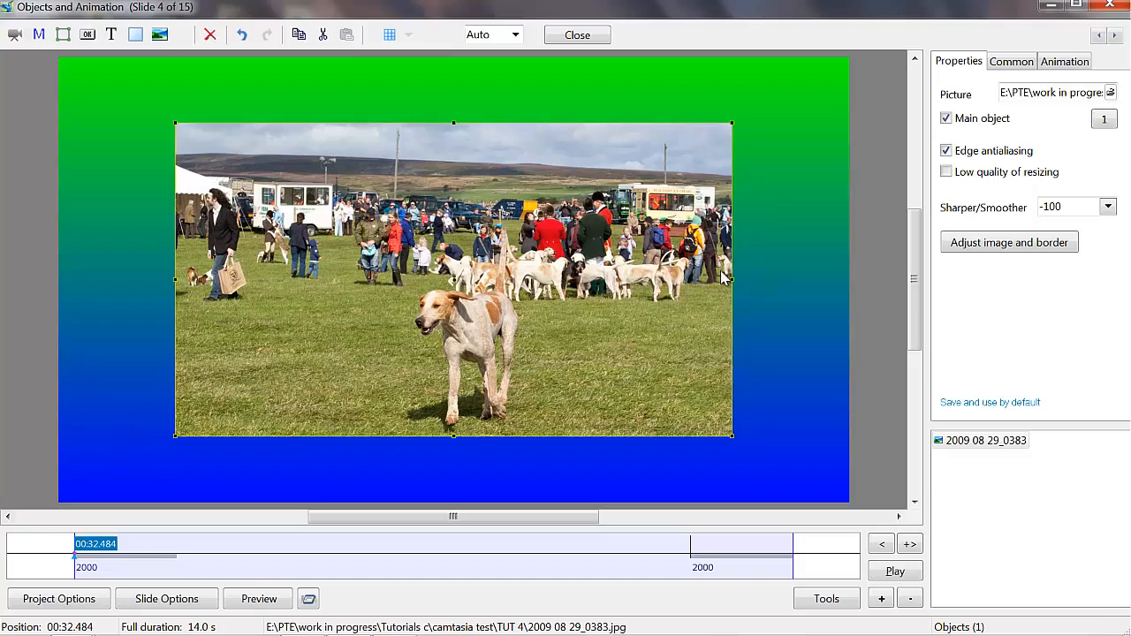
drag(732, 279, 846, 279)
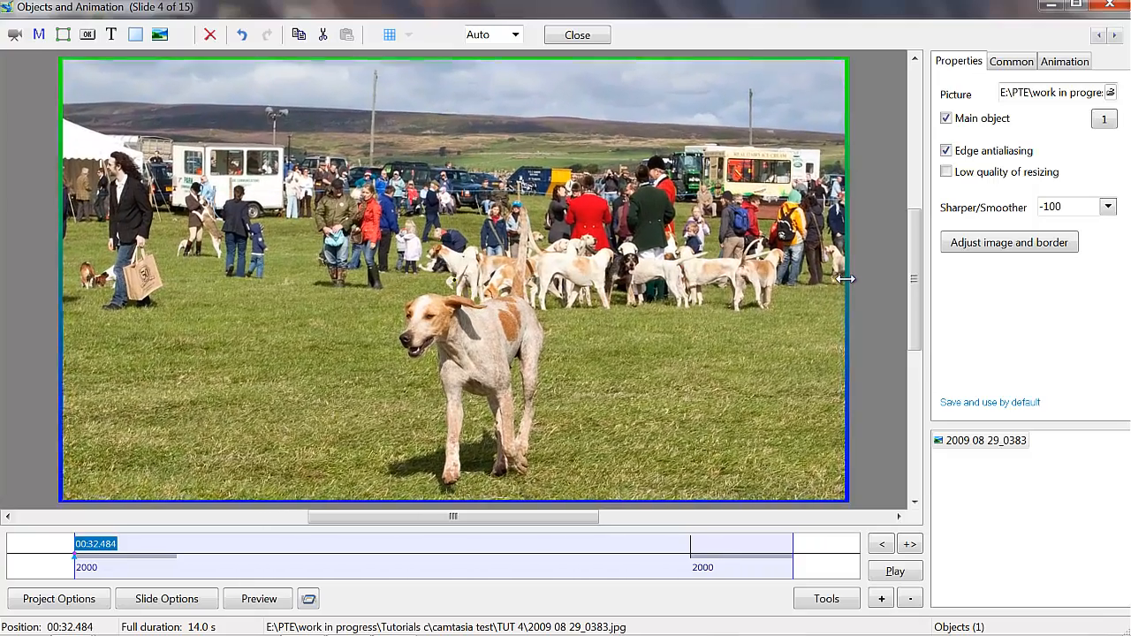
click(576, 36)
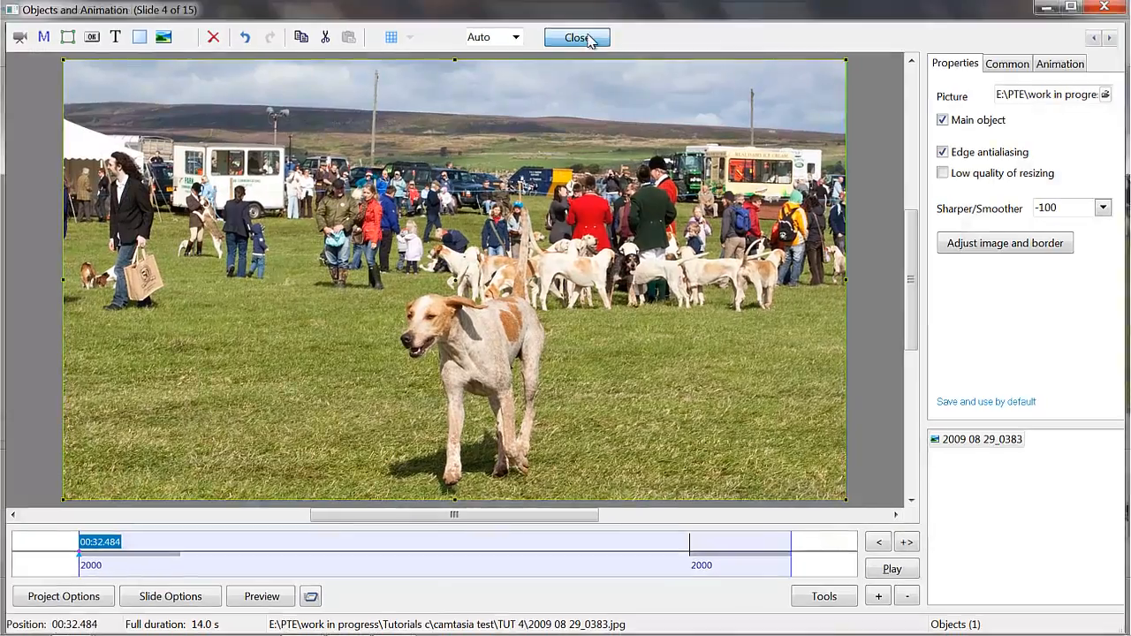
click(576, 37)
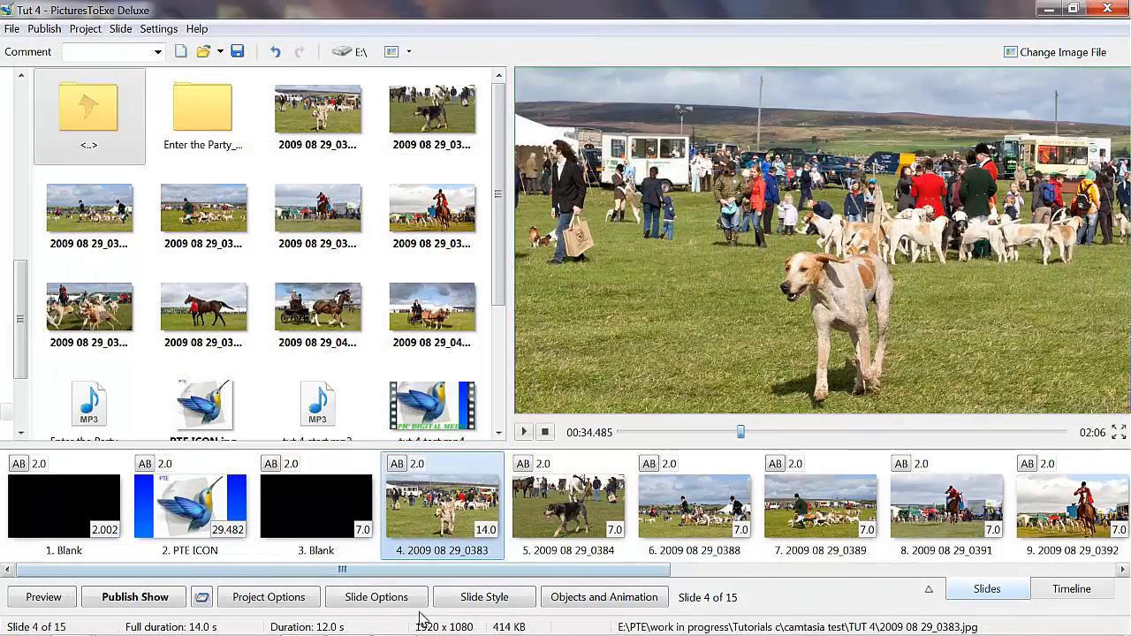
Switch slide 4's background to the Image option in Slide Options
click(377, 597)
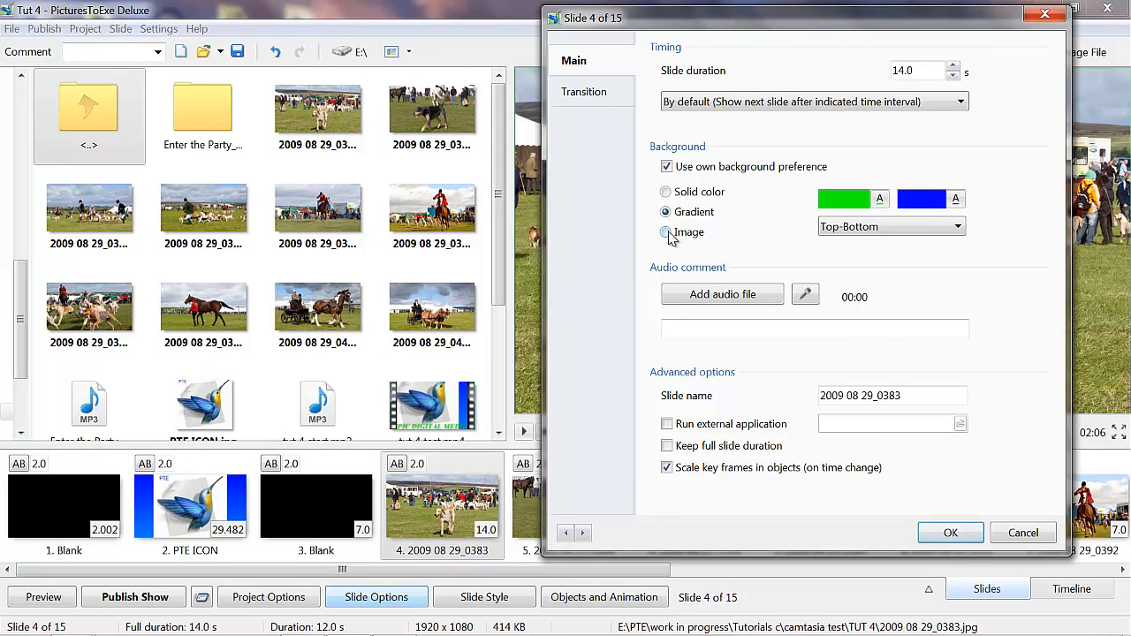
click(665, 231)
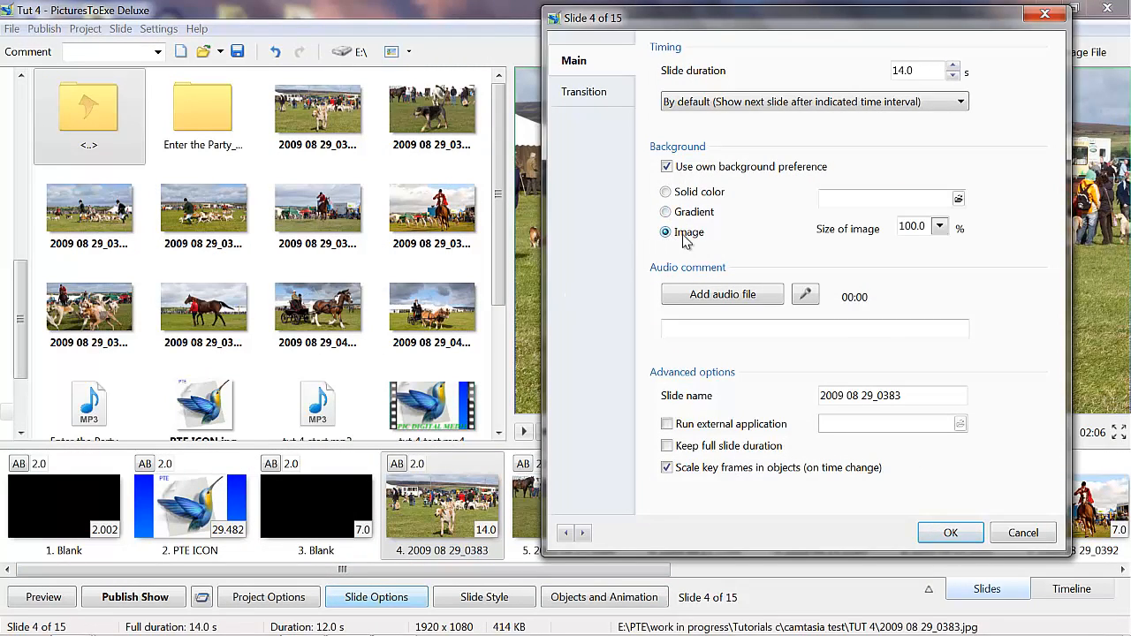
mouse_move(763, 241)
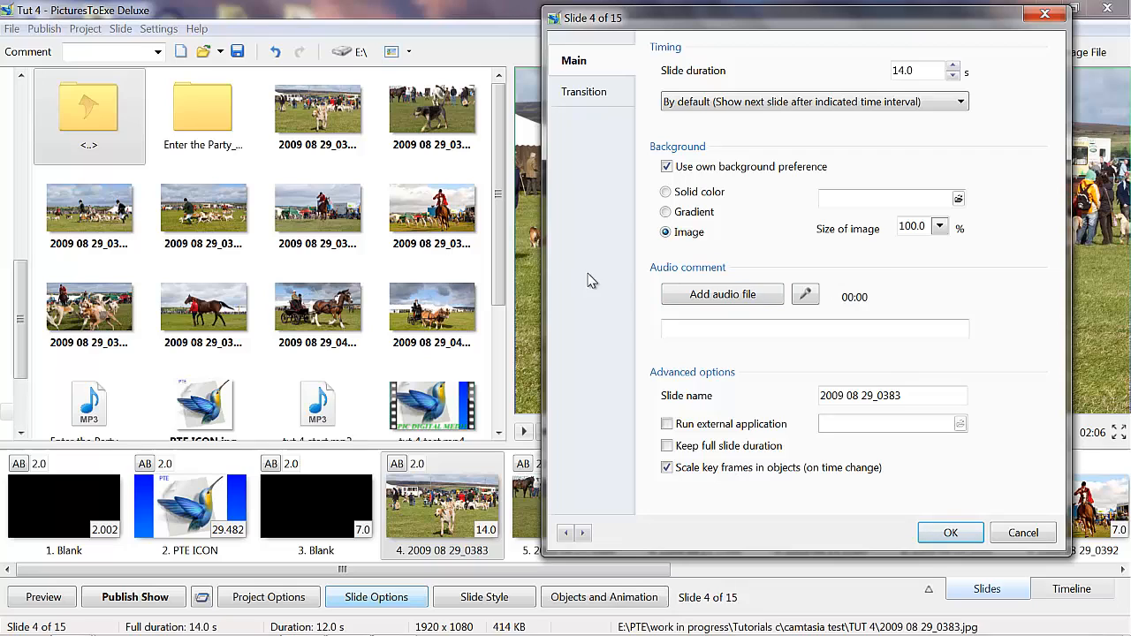
mouse_move(827, 261)
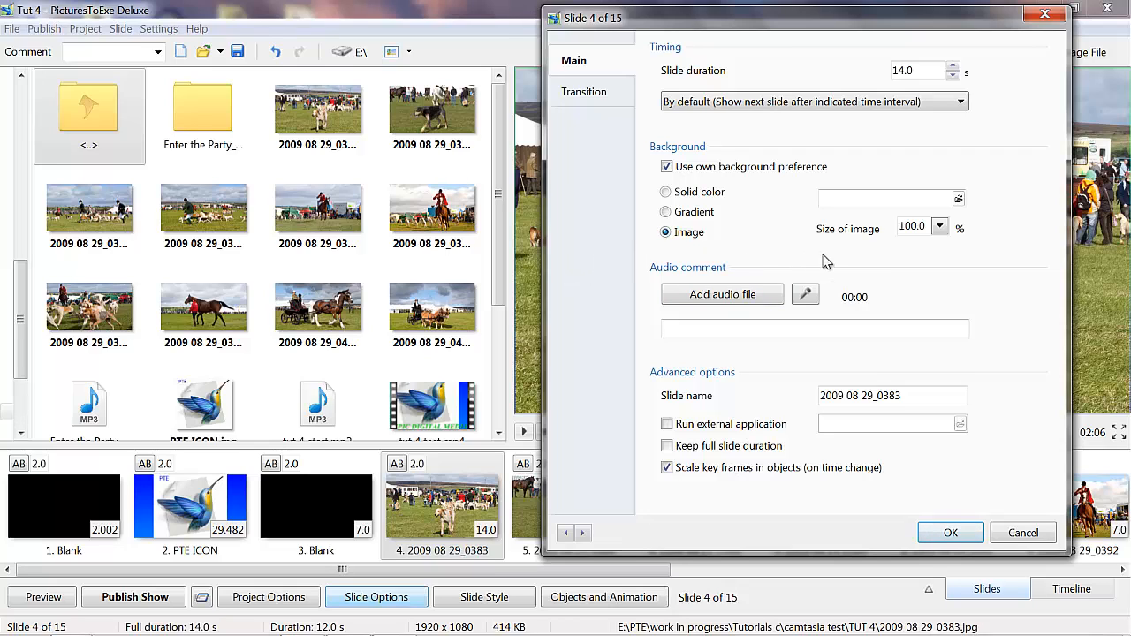
mouse_move(583, 219)
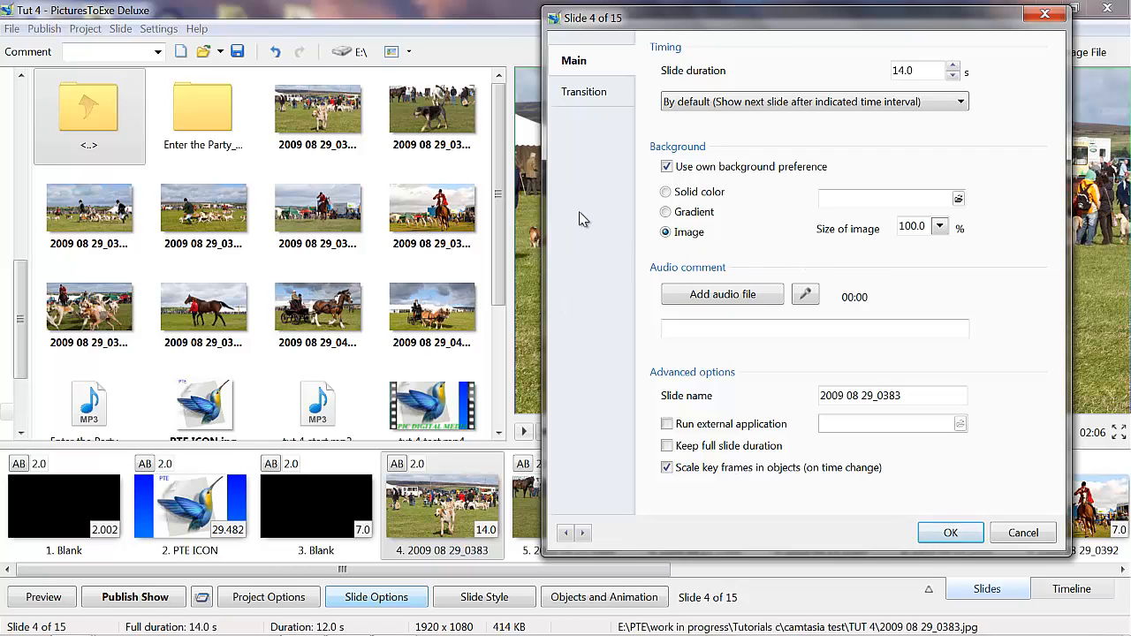
mouse_move(590, 220)
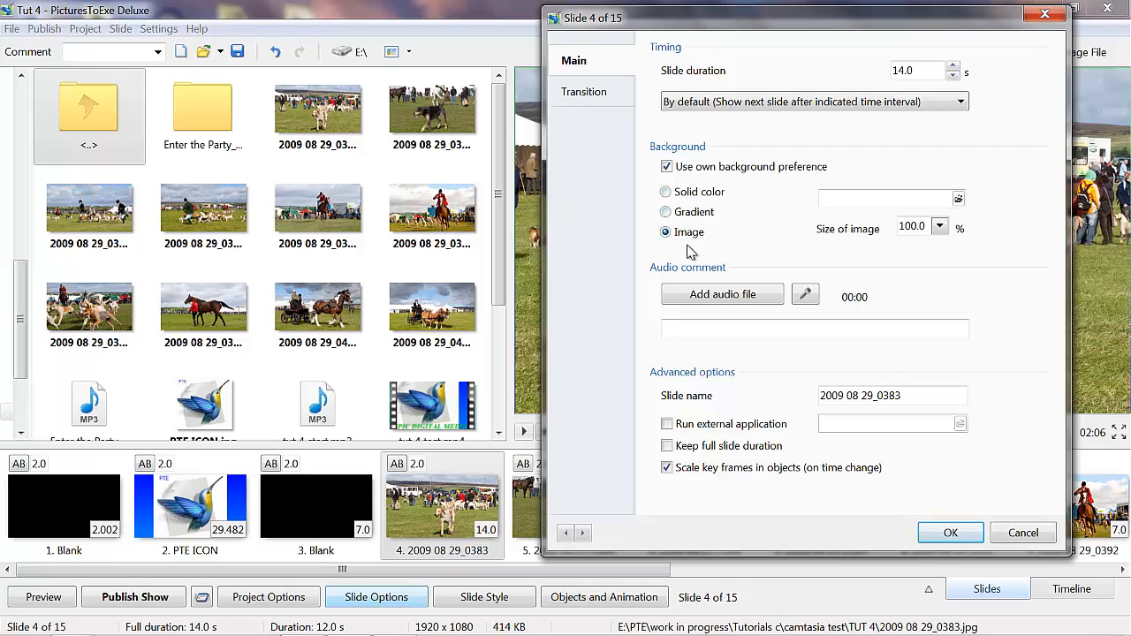
mouse_move(581, 238)
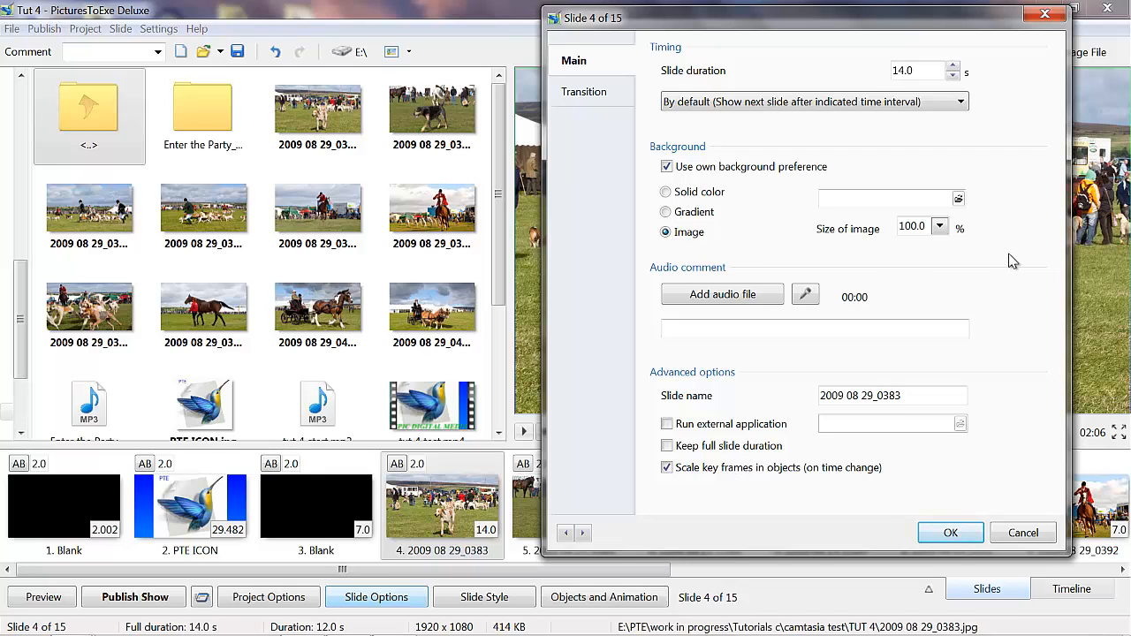
mouse_move(760, 254)
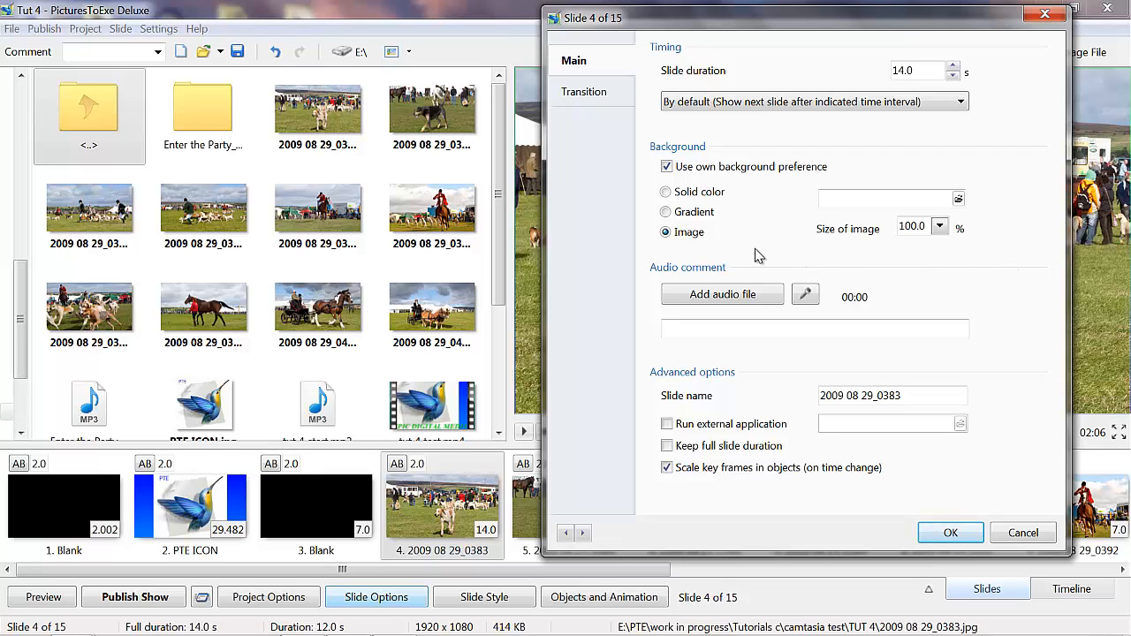
mouse_move(915, 251)
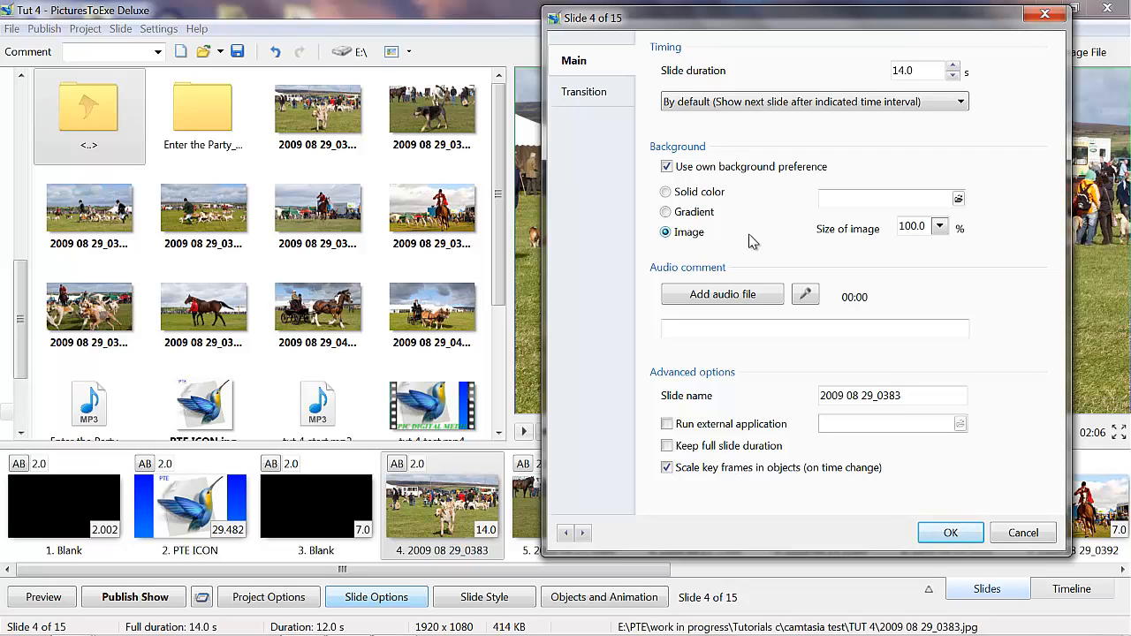
mouse_move(938, 255)
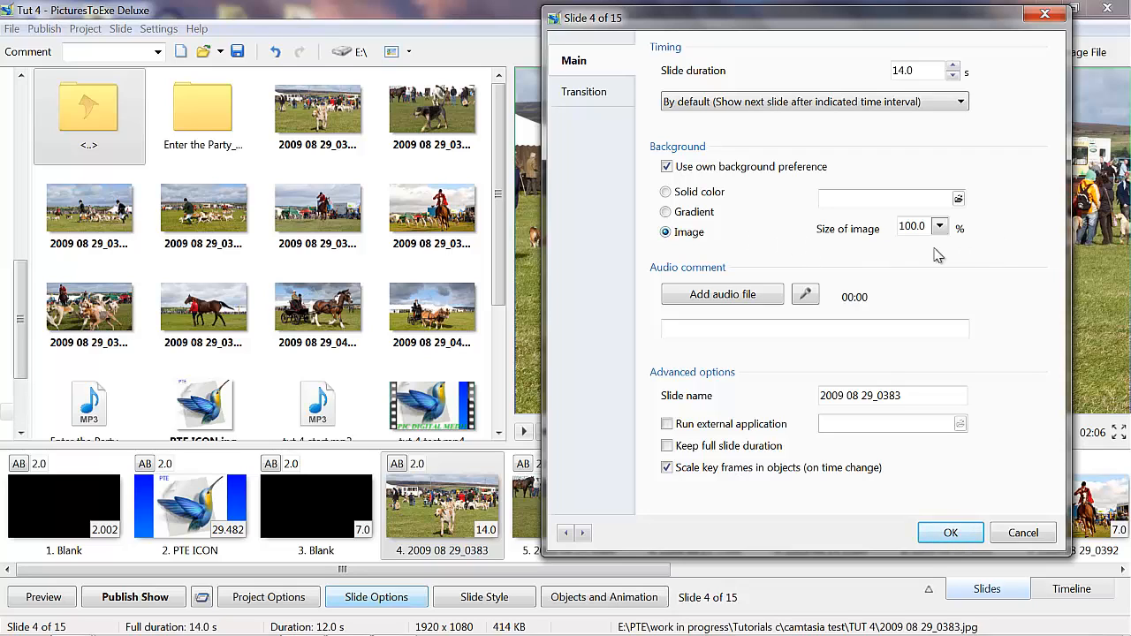
mouse_move(761, 226)
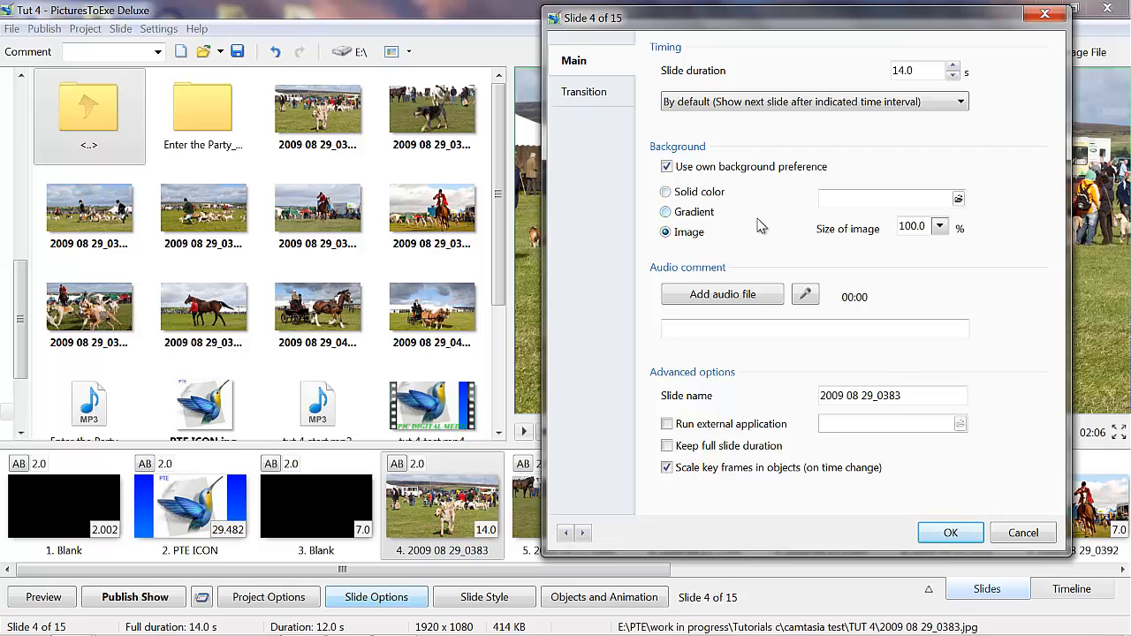
mouse_move(746, 233)
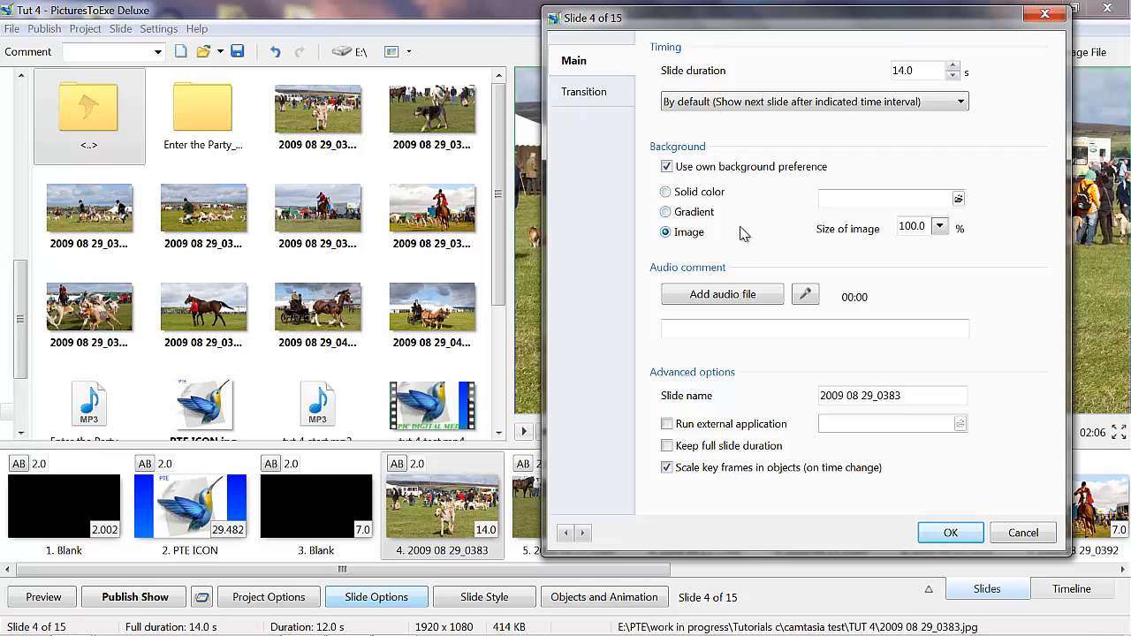
mouse_move(698, 257)
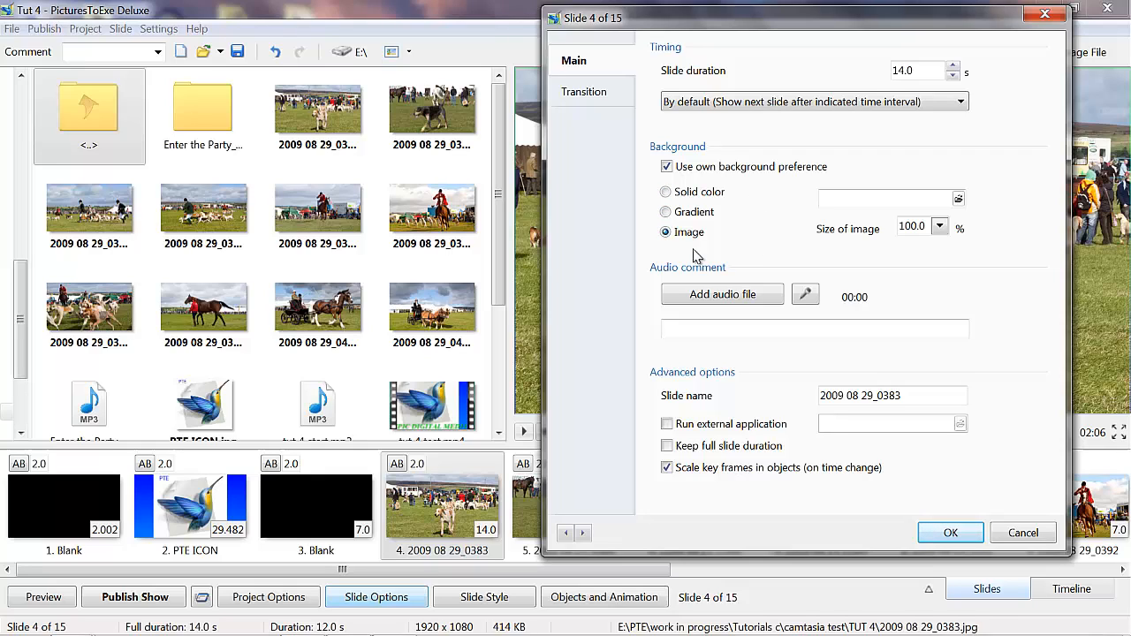
mouse_move(749, 244)
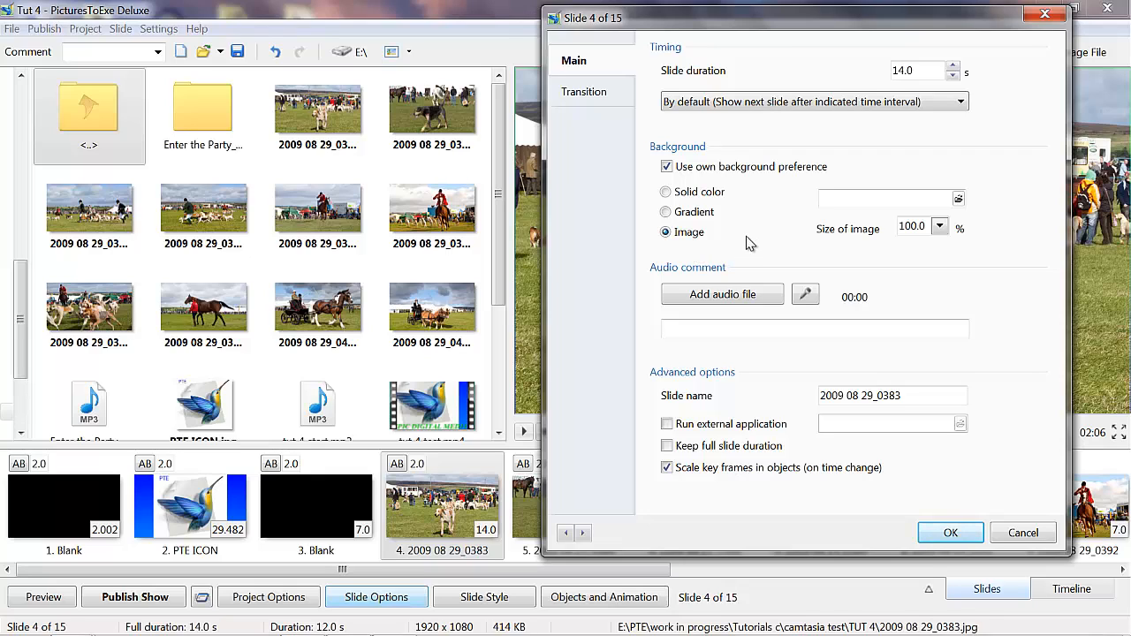
mouse_move(912, 262)
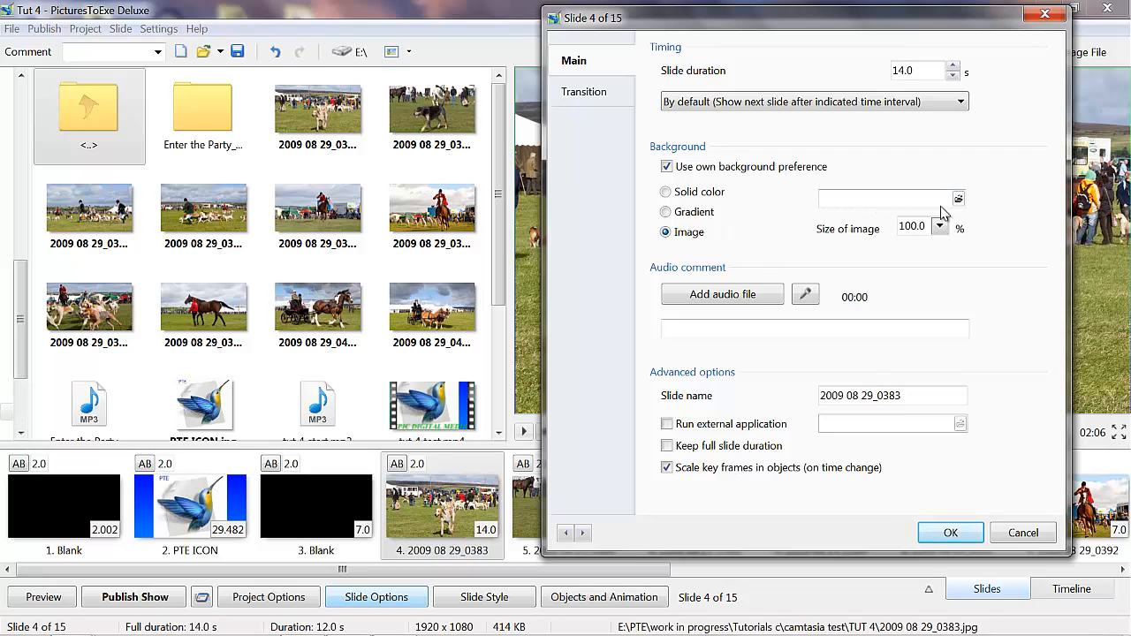
mouse_move(975, 198)
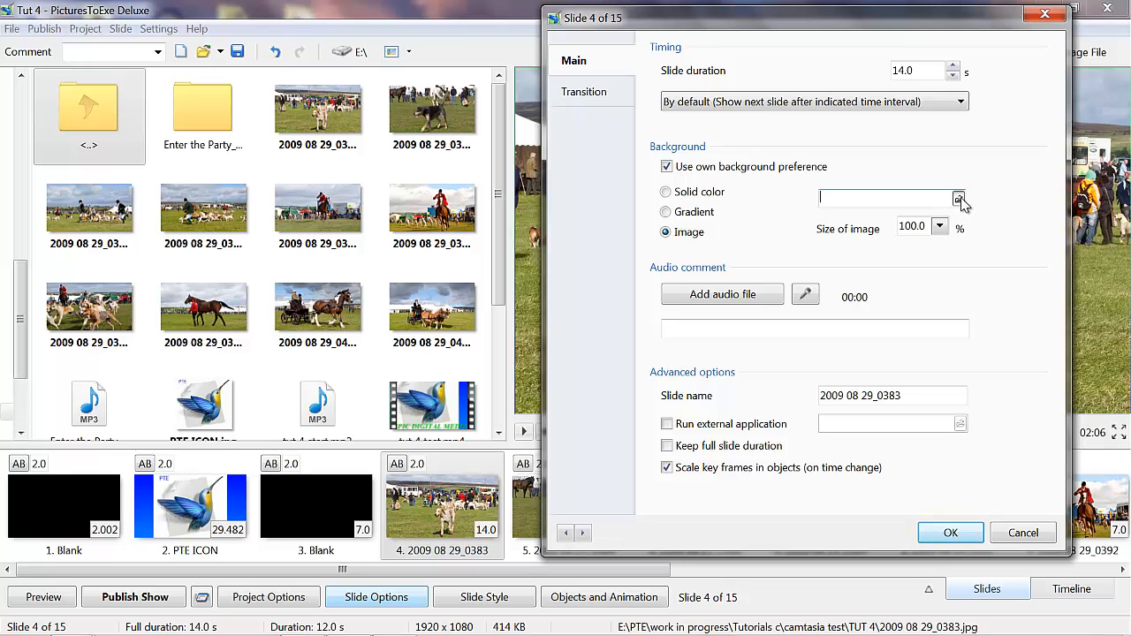
click(957, 197)
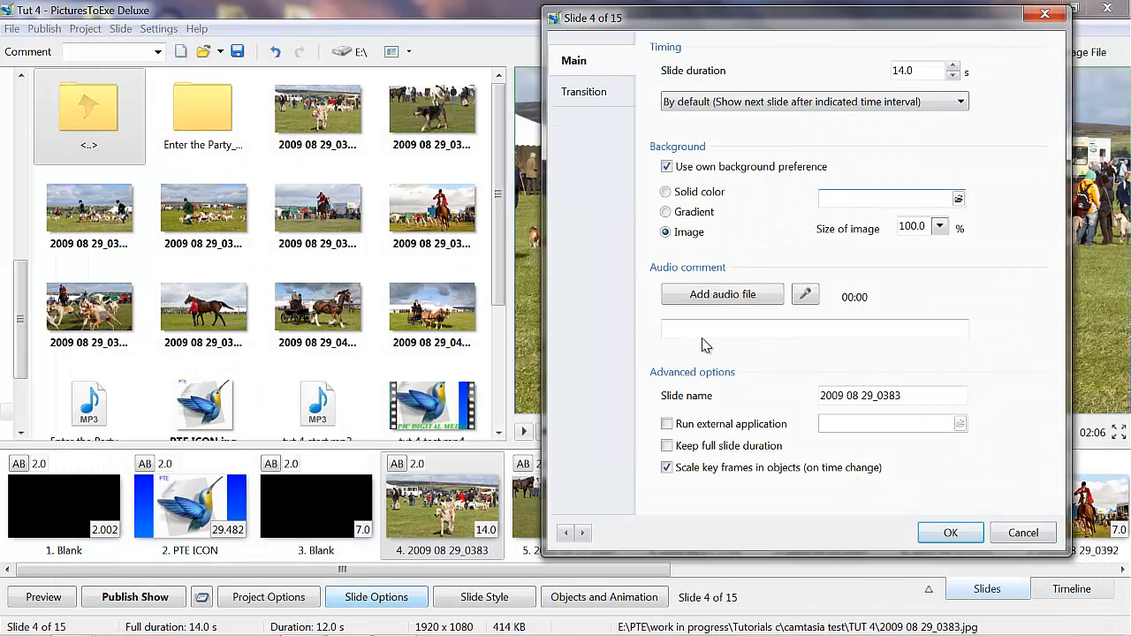
mouse_move(640, 320)
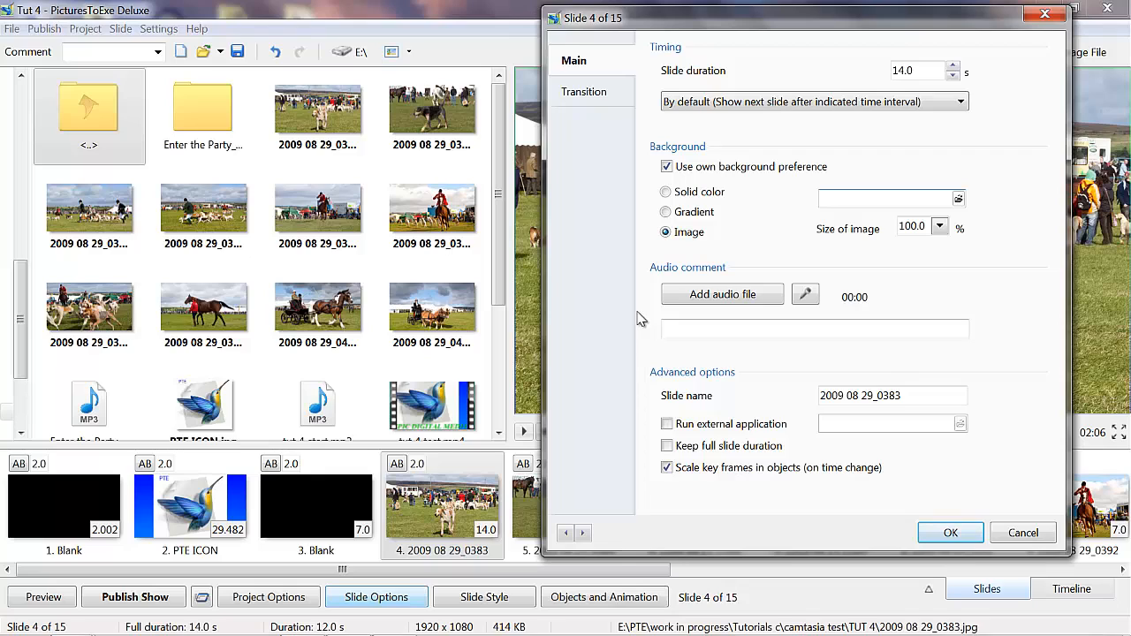
mouse_move(604, 298)
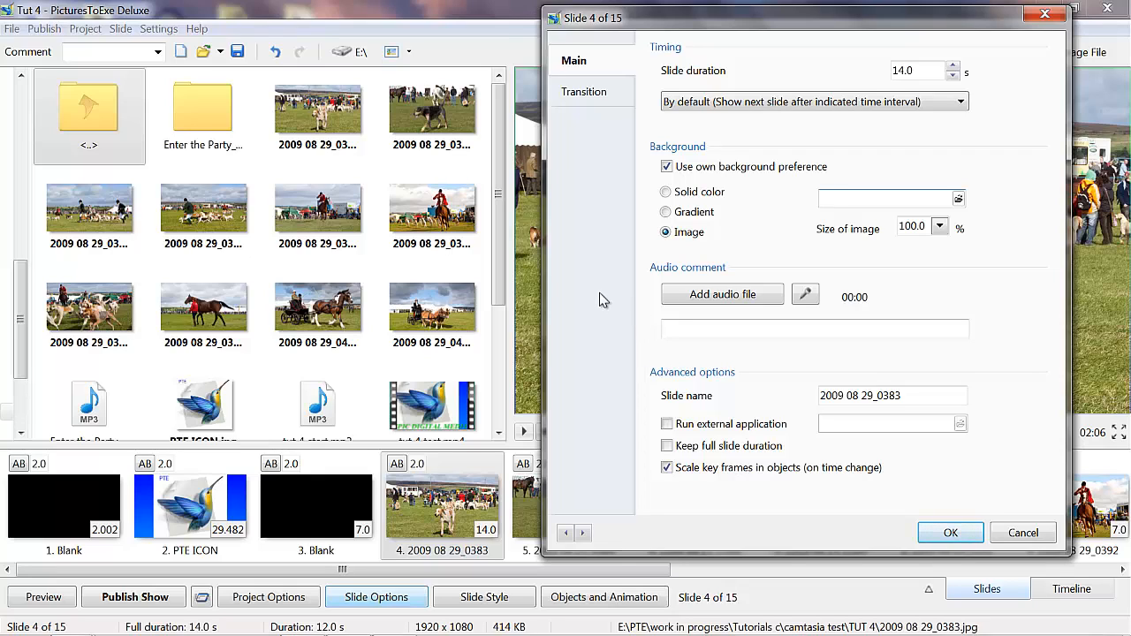
mouse_move(592, 256)
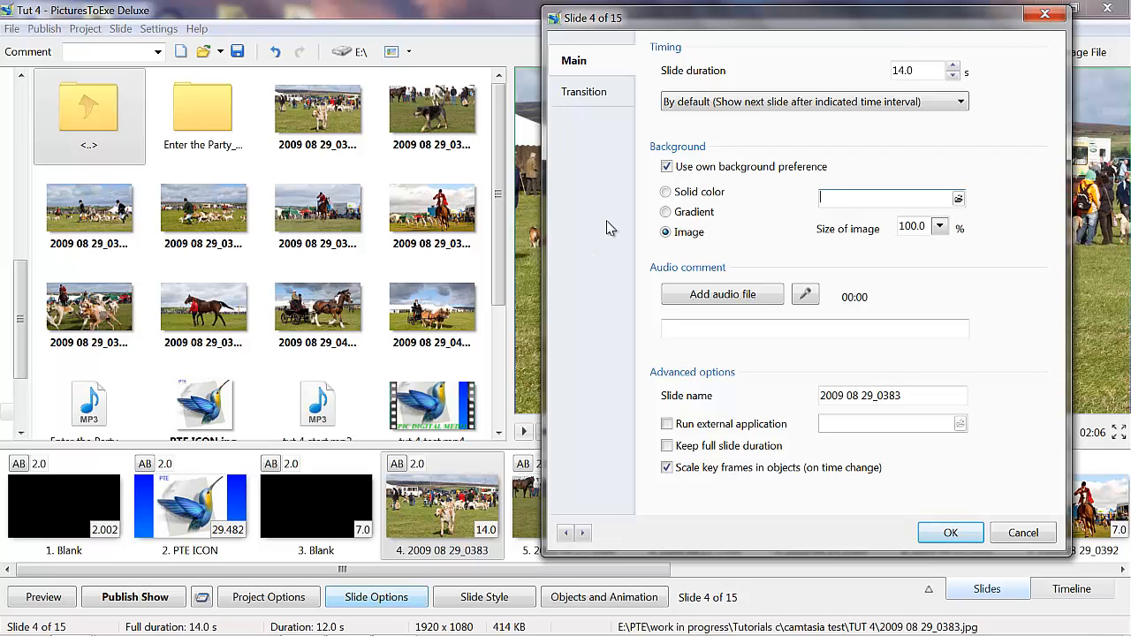
mouse_move(369, 230)
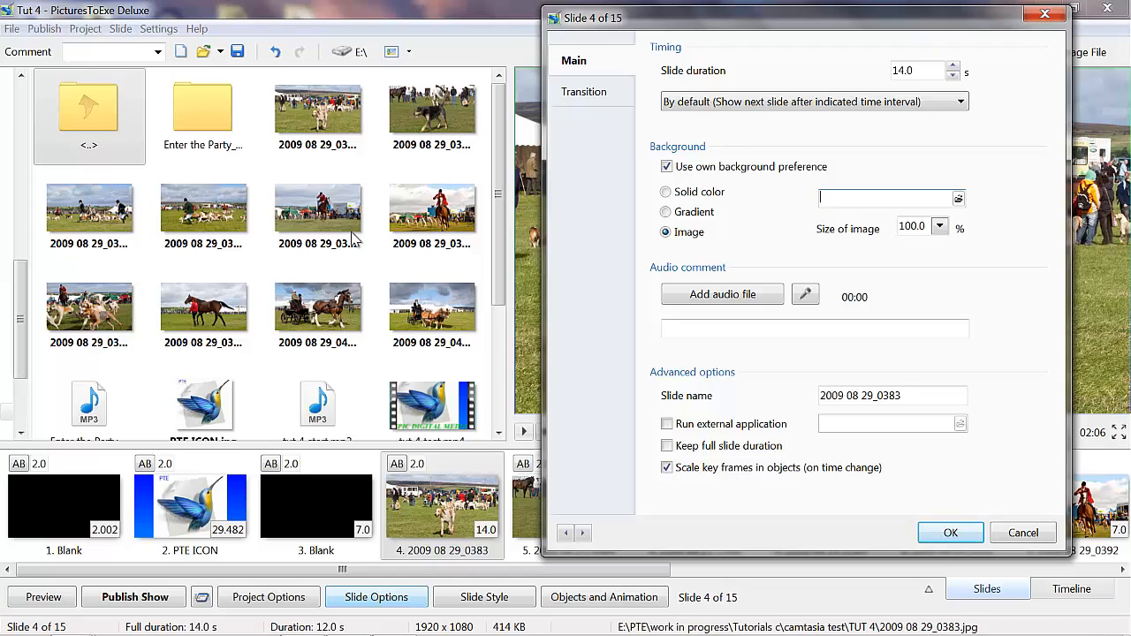
mouse_move(943, 272)
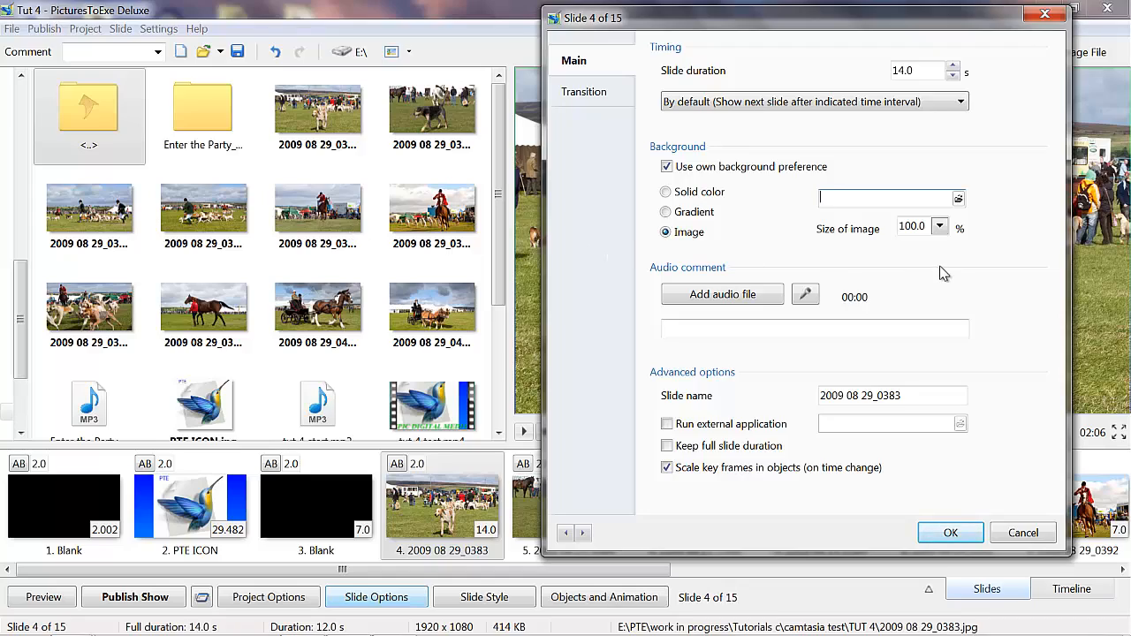